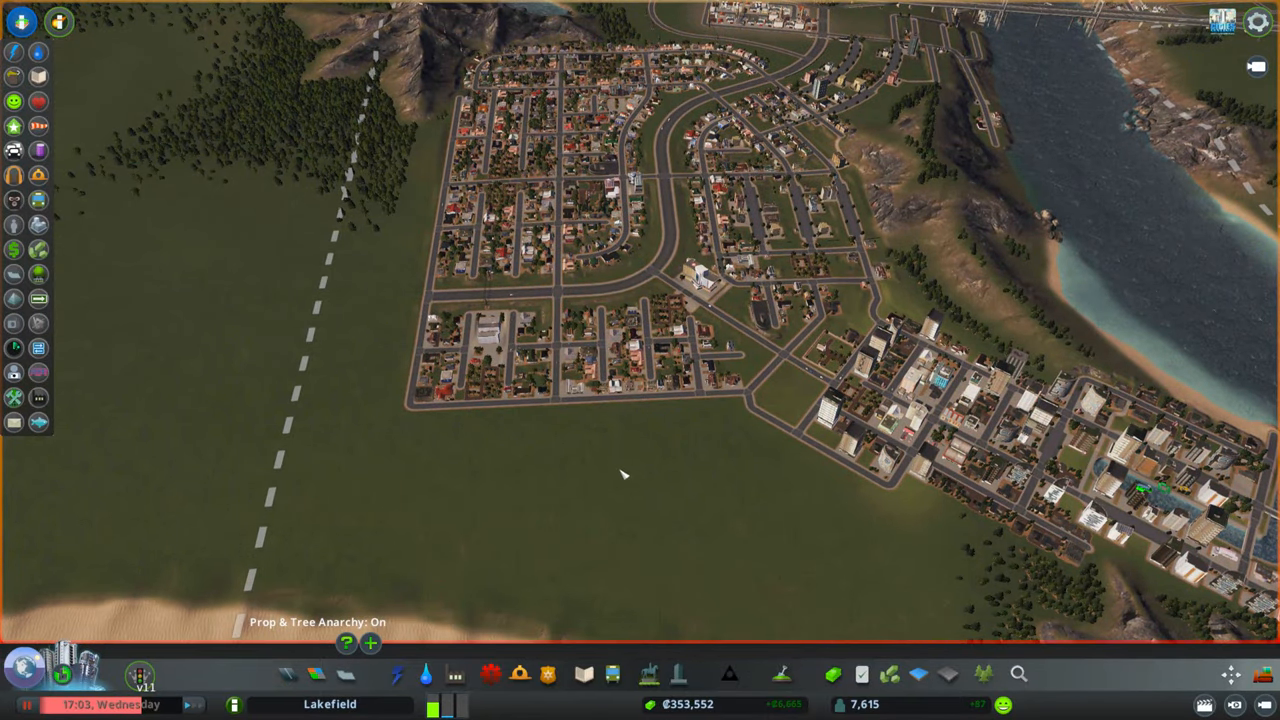
- Show the Terrain Tool panel and its brush options over the park near Green Street
{"action": "left_click", "coordinate": [611, 673]}
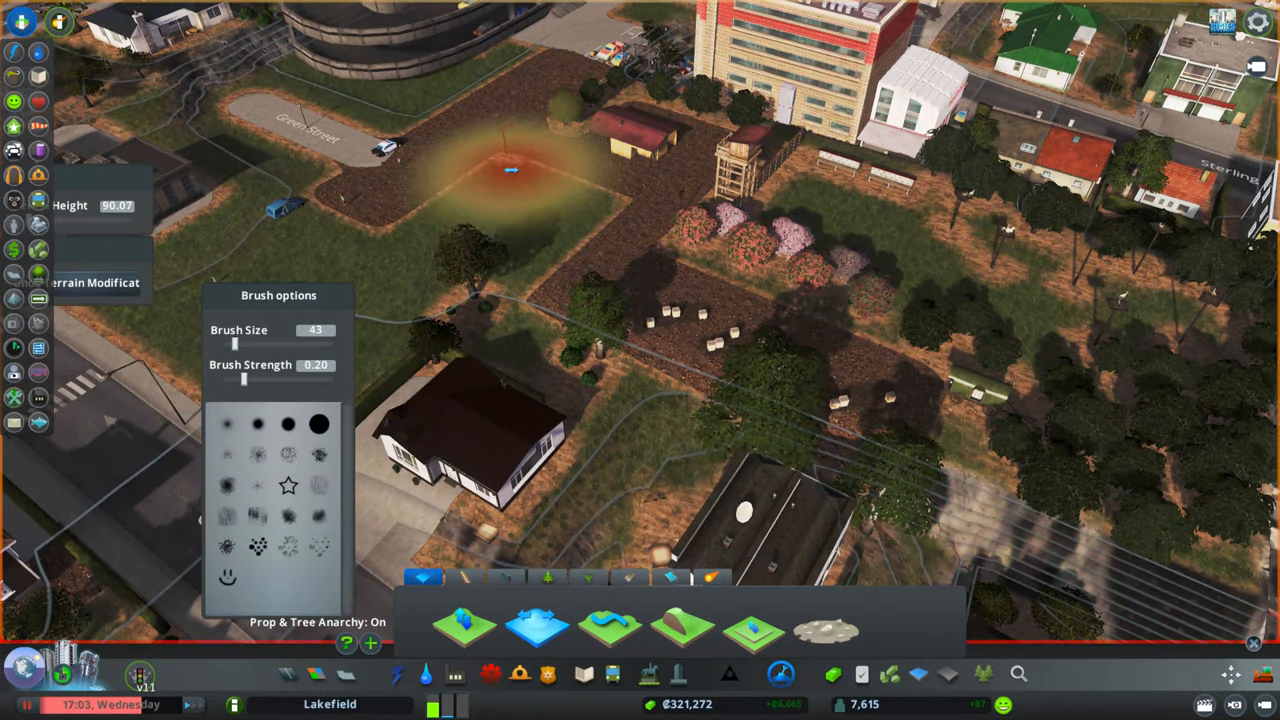
- Raise, lower and level the ground around the park with Terrain Tool brushes
{"action": "left_click", "coordinate": [613, 673]}
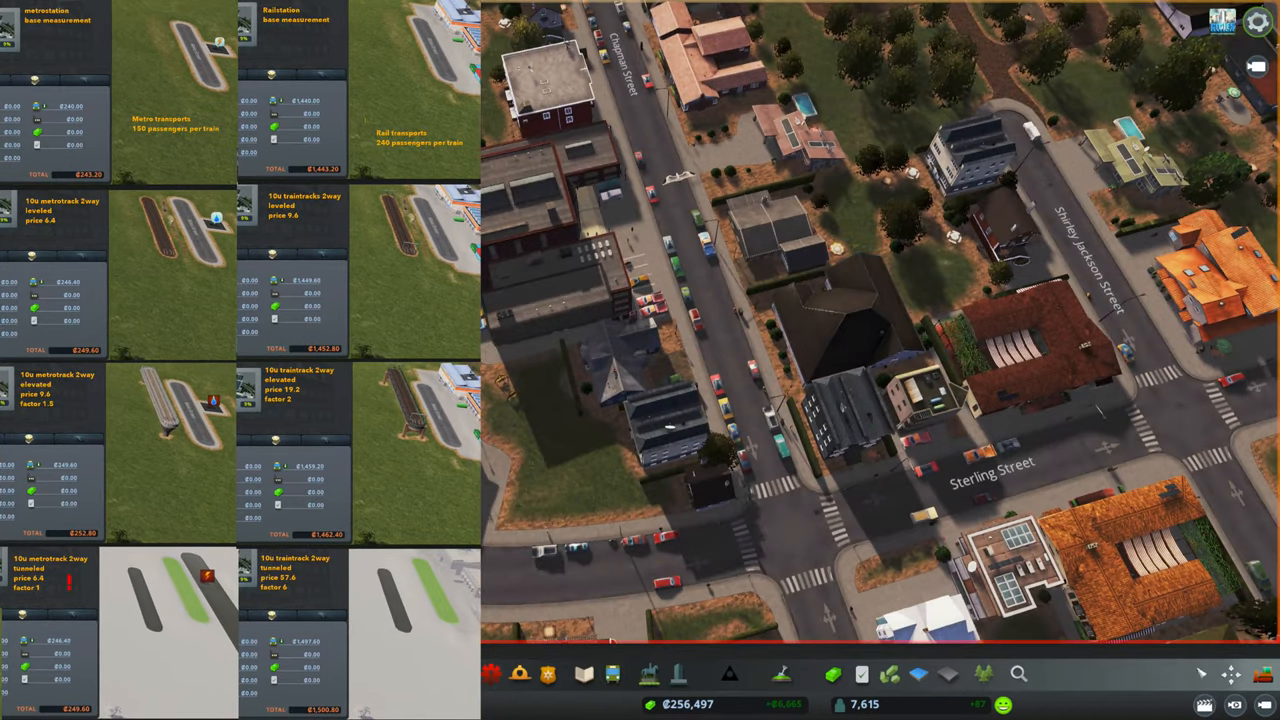
- Place a rectangular plot asset from the landscaping panel beside the paved squares
{"action": "left_click", "coordinate": [612, 673]}
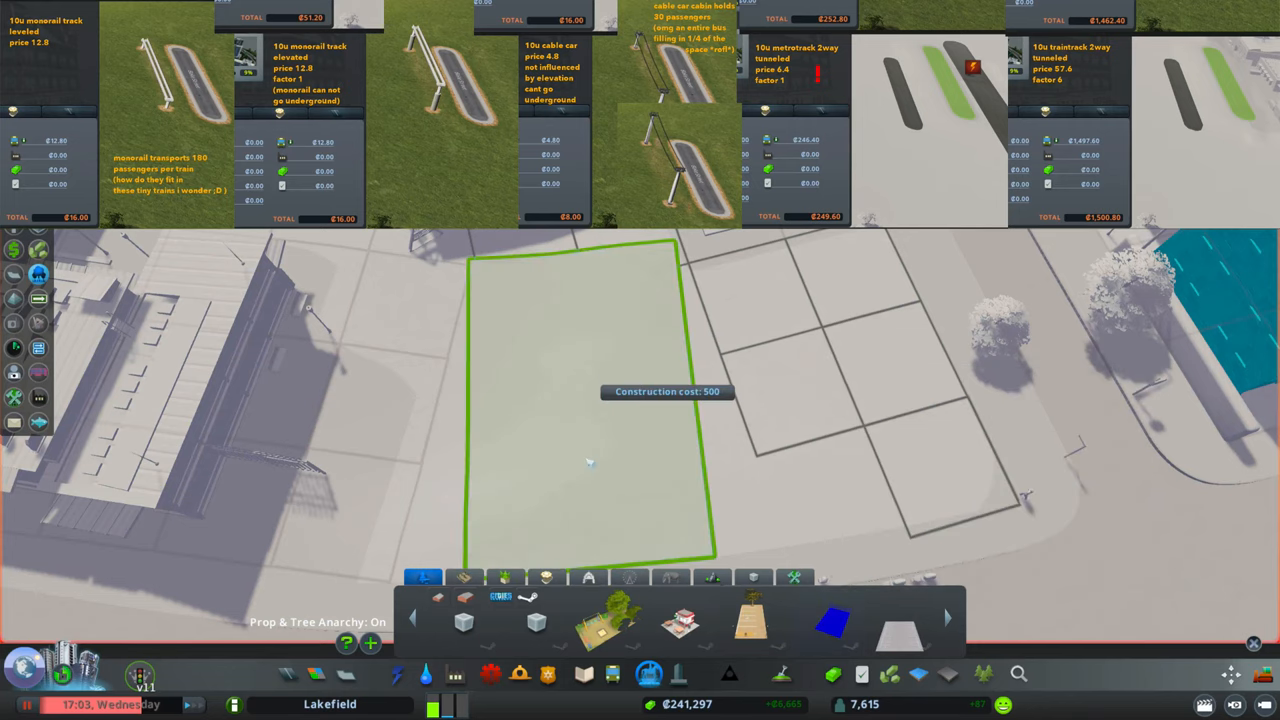
{"action": "mouse_move", "coordinate": [580, 363]}
{"action": "type", "text": "Dra"}
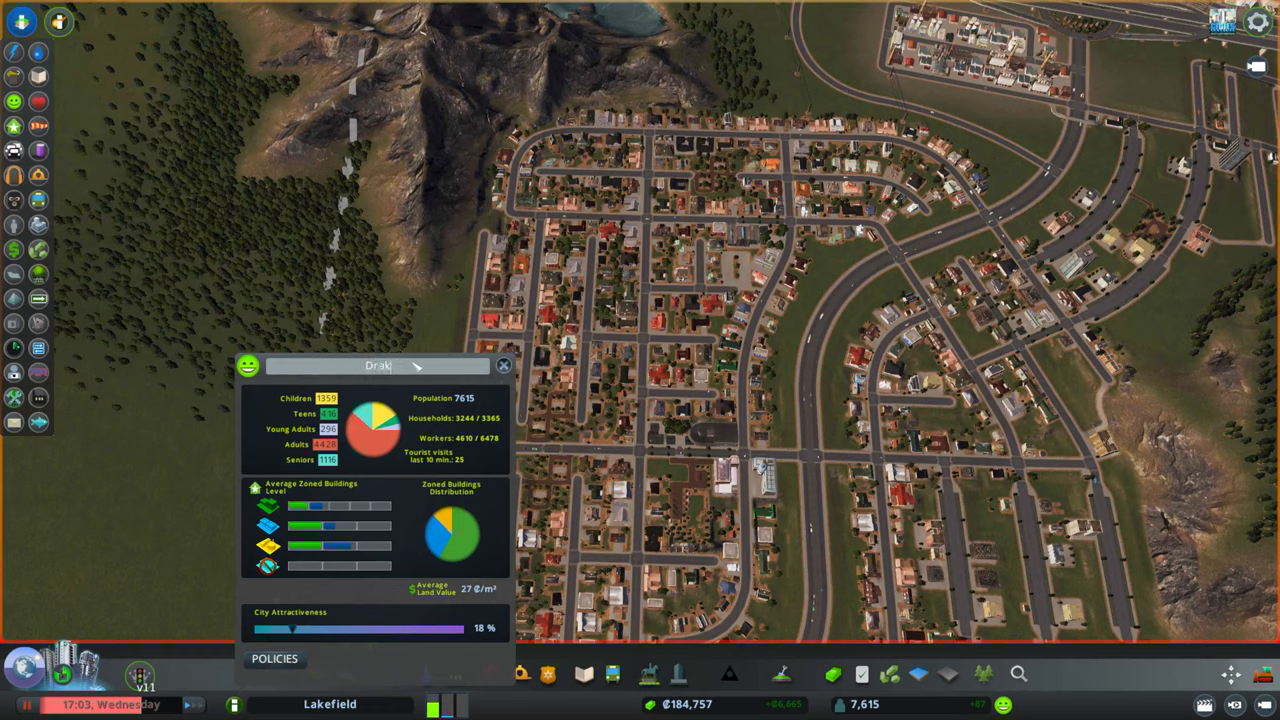
- Finish entering 'Drakken' in the city name field and confirm it
{"action": "type", "text": "ken"}
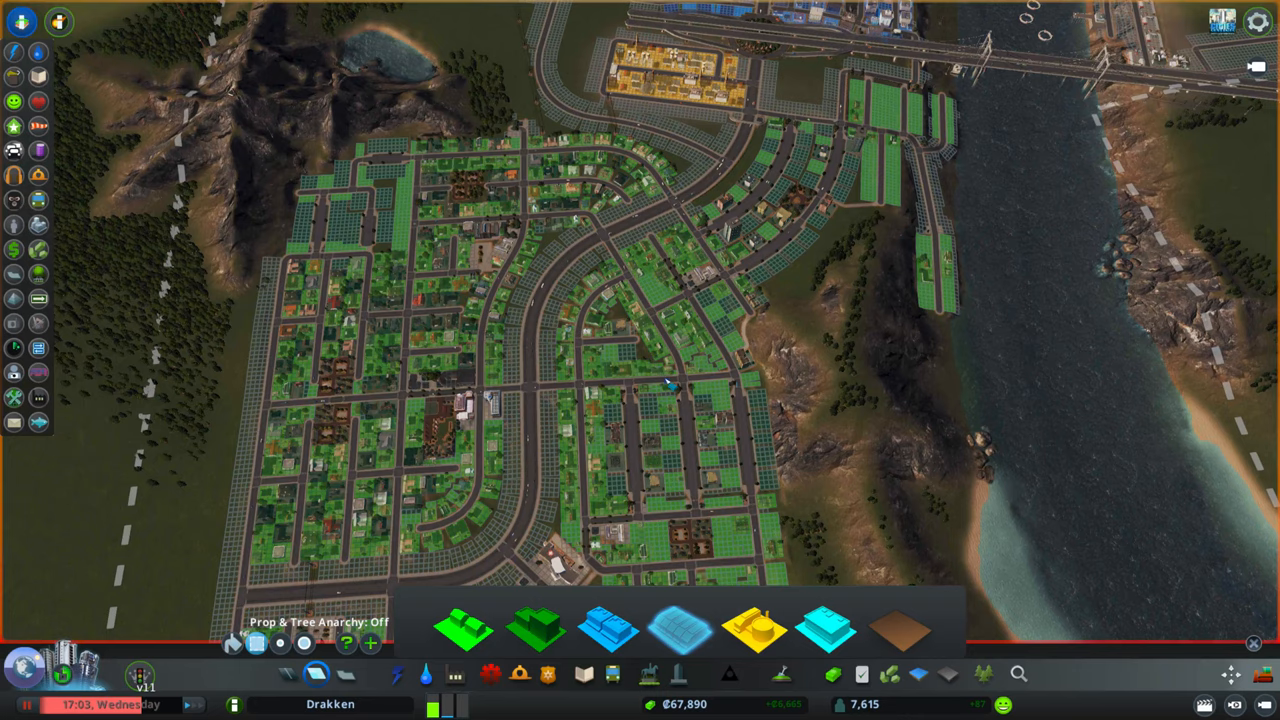
{"action": "mouse_move", "coordinate": [672, 393]}
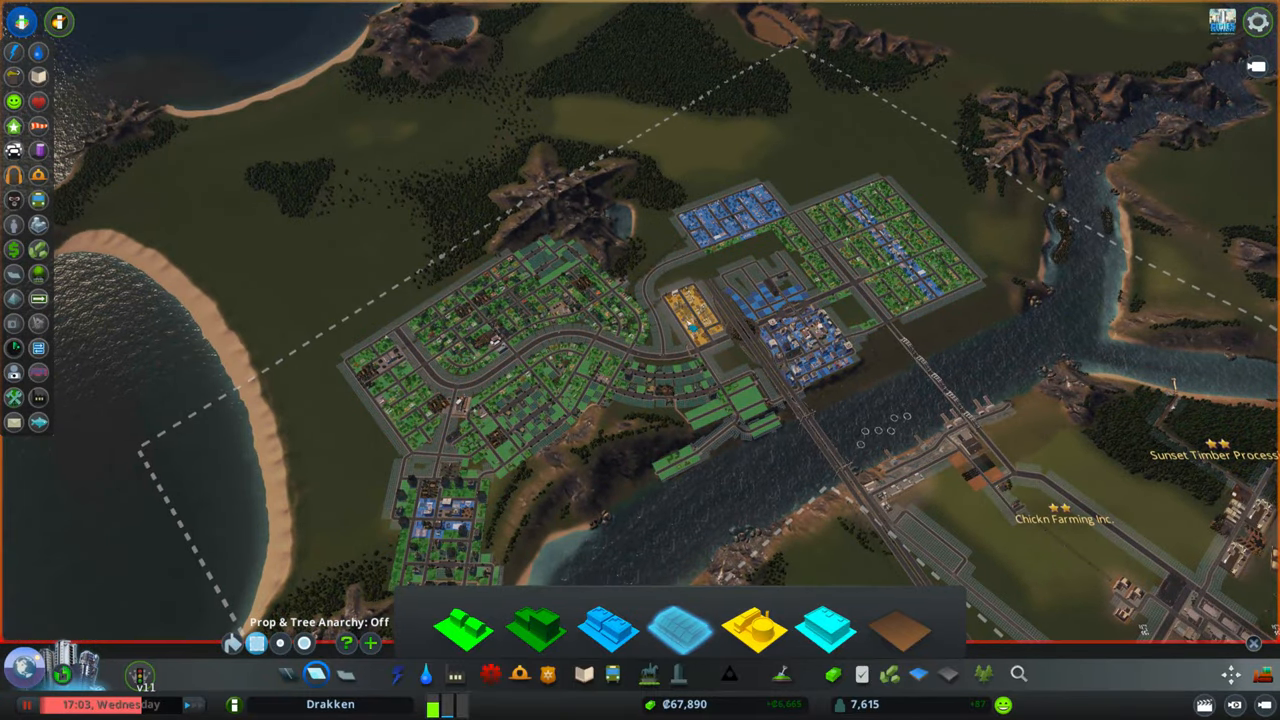
{"action": "mouse_move", "coordinate": [685, 323]}
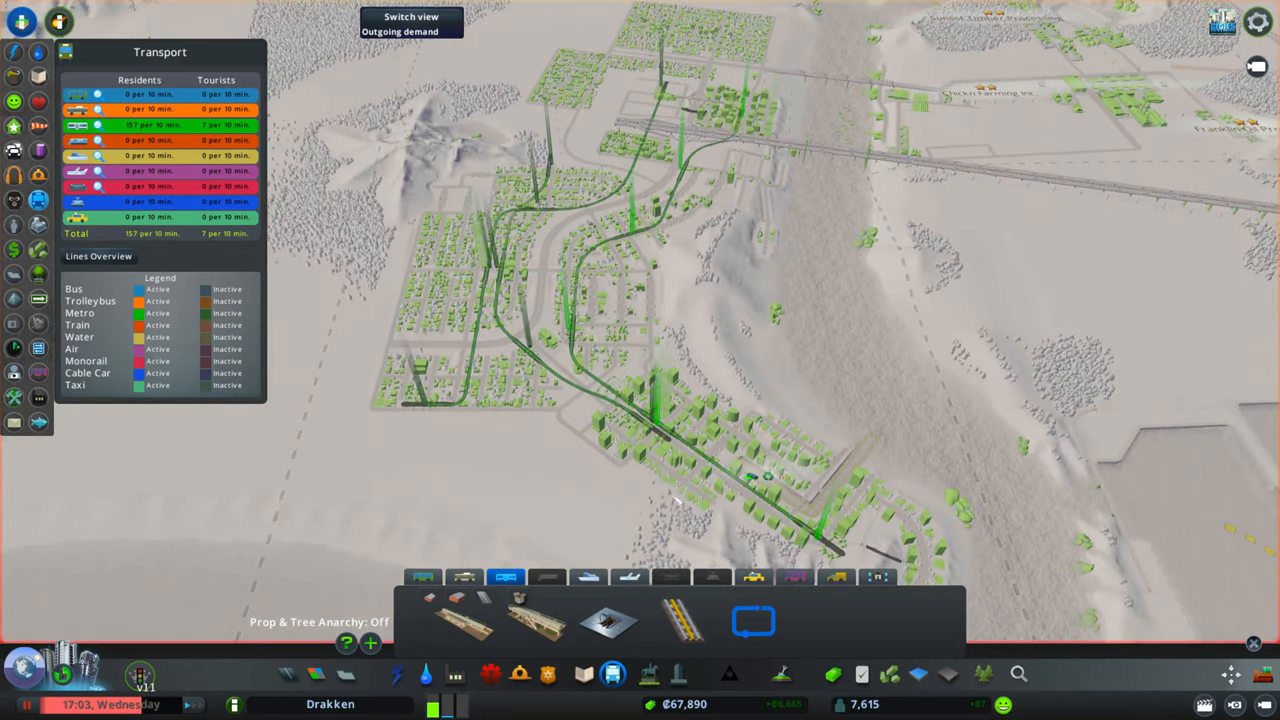
{"action": "mouse_move", "coordinate": [665, 435]}
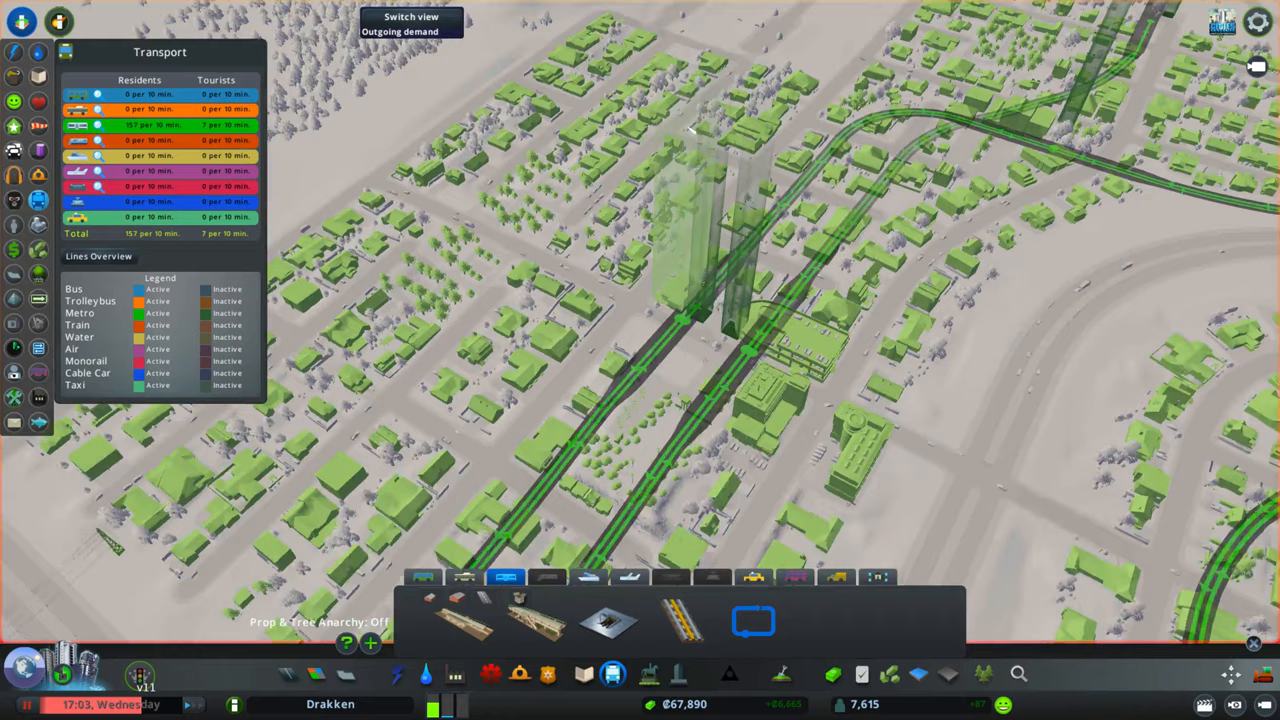
{"action": "scroll", "scroll_direction": "up", "scroll_amount": 3}
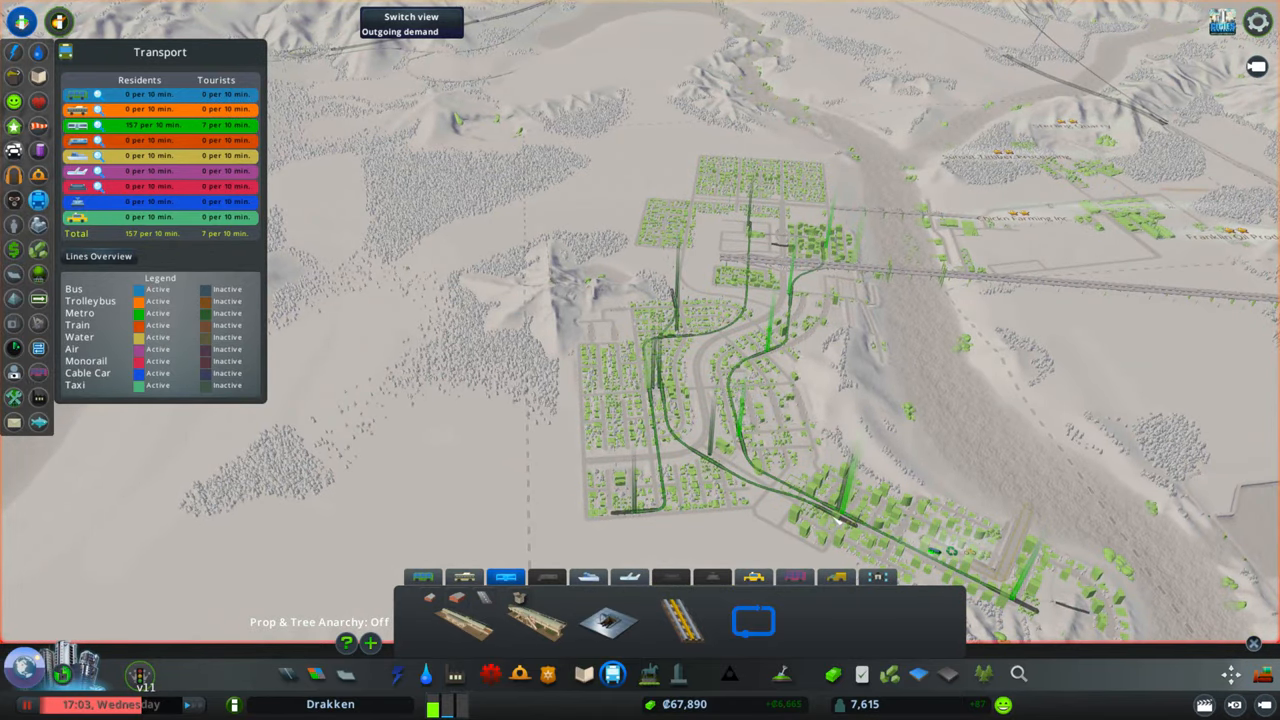
{"action": "mouse_move", "coordinate": [845, 522]}
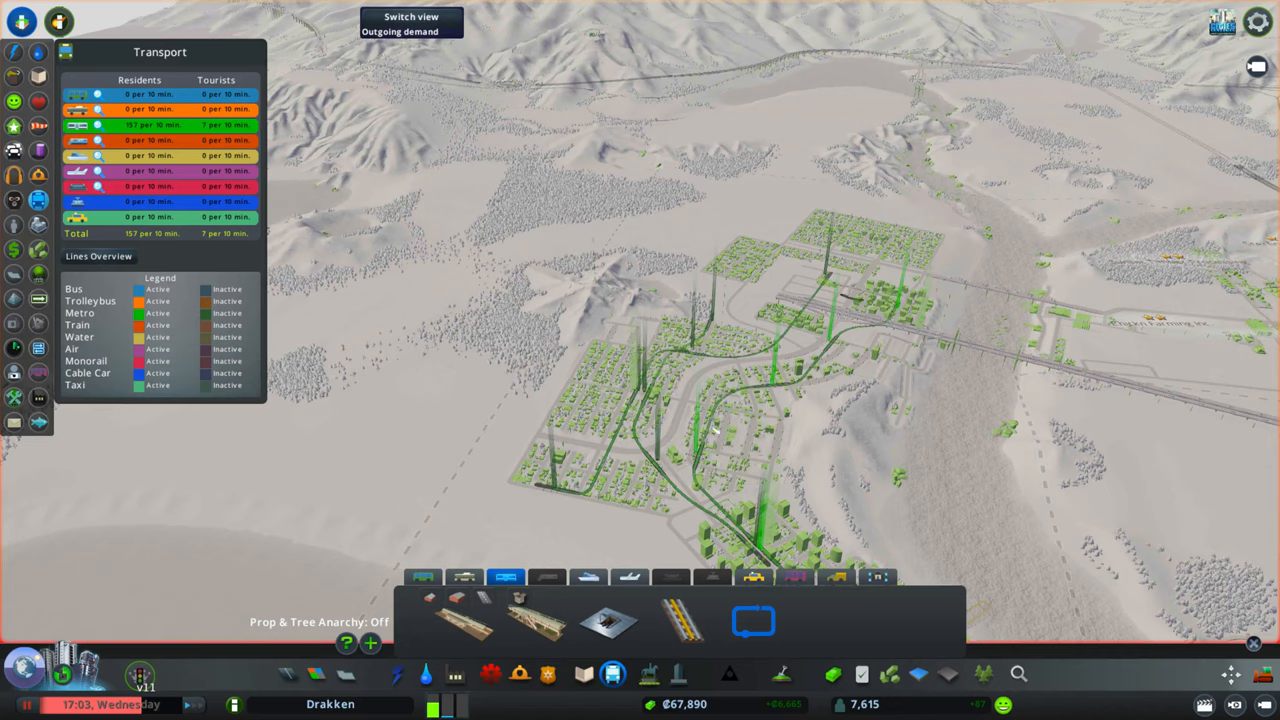
{"action": "mouse_move", "coordinate": [835, 215]}
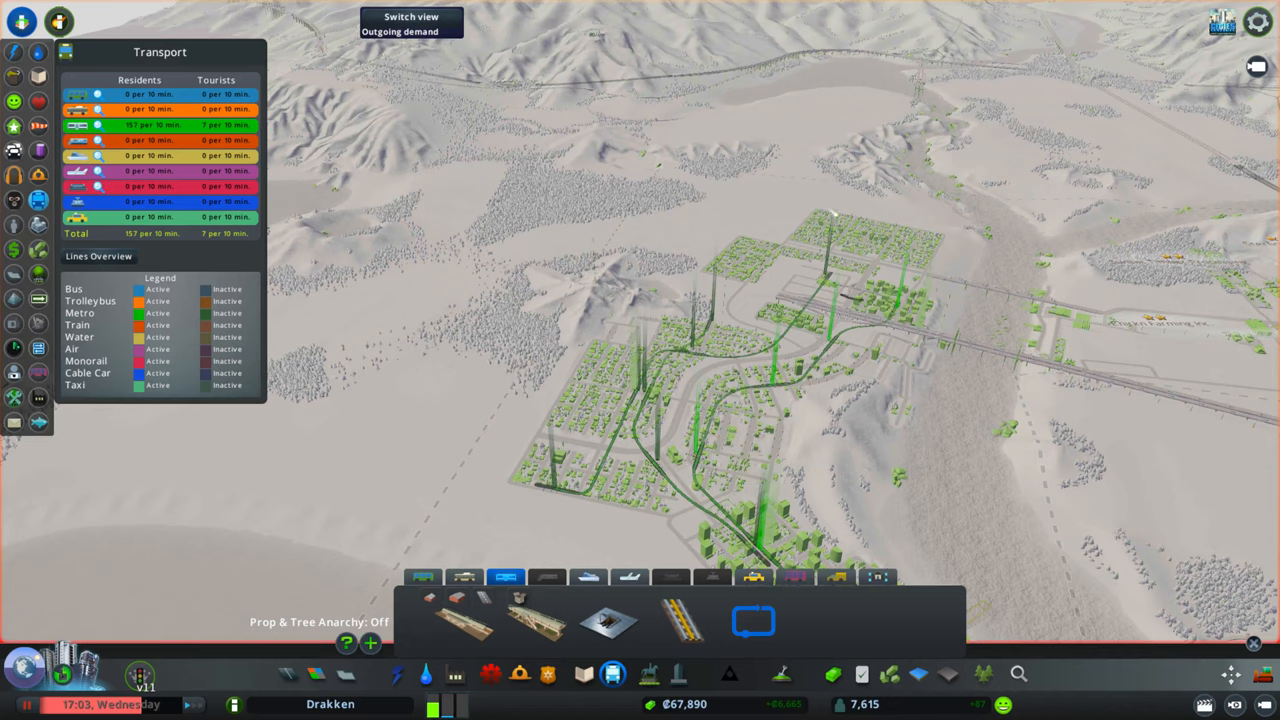
{"action": "mouse_move", "coordinate": [630, 230]}
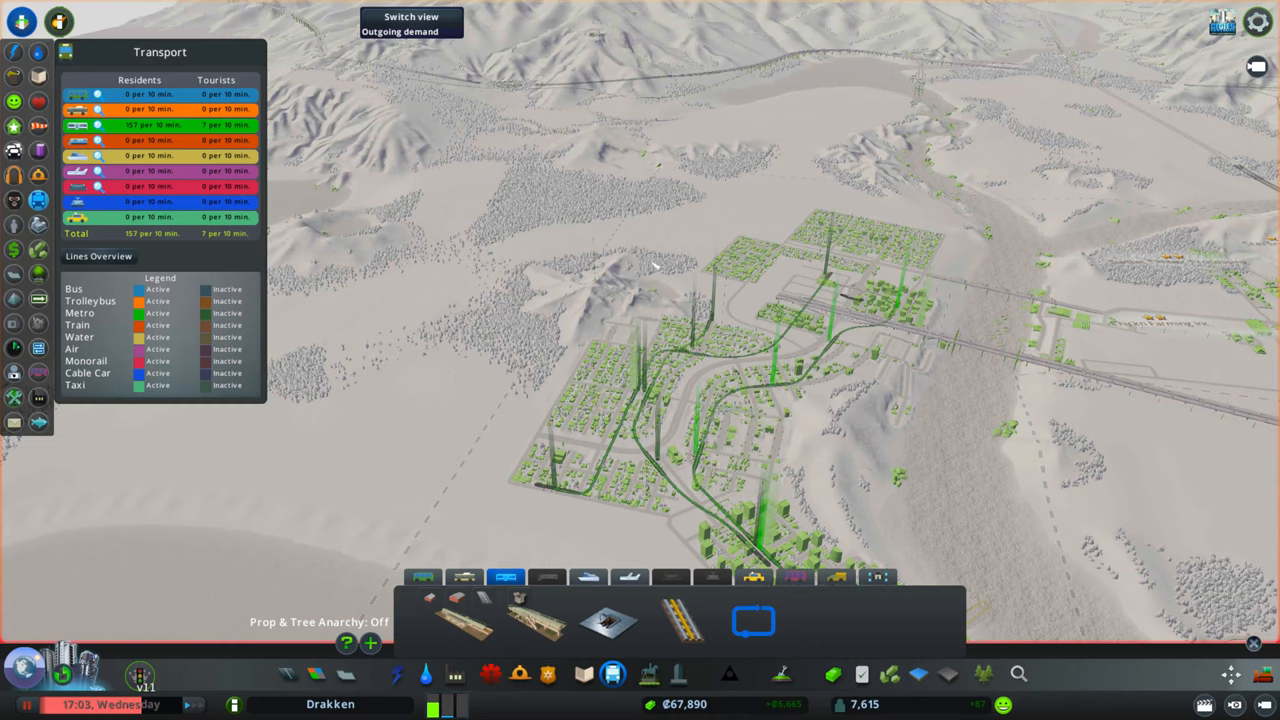
{"action": "mouse_move", "coordinate": [670, 432]}
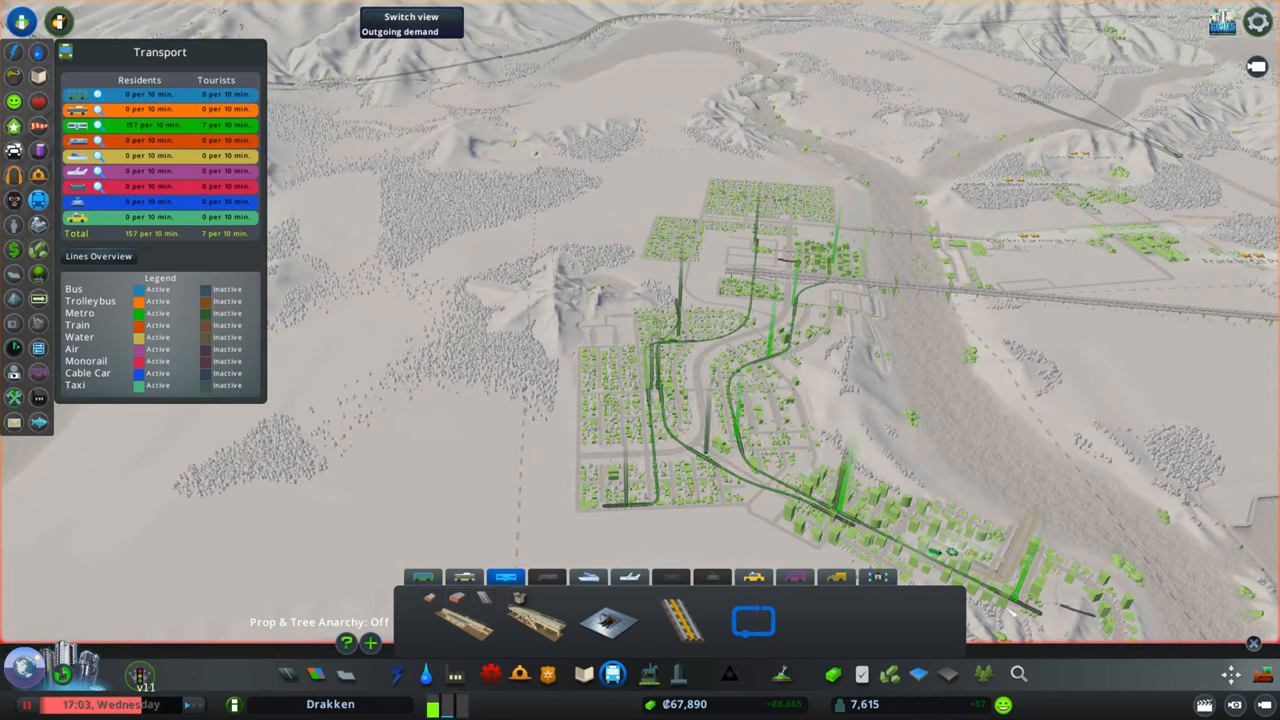
{"action": "mouse_move", "coordinate": [805, 185]}
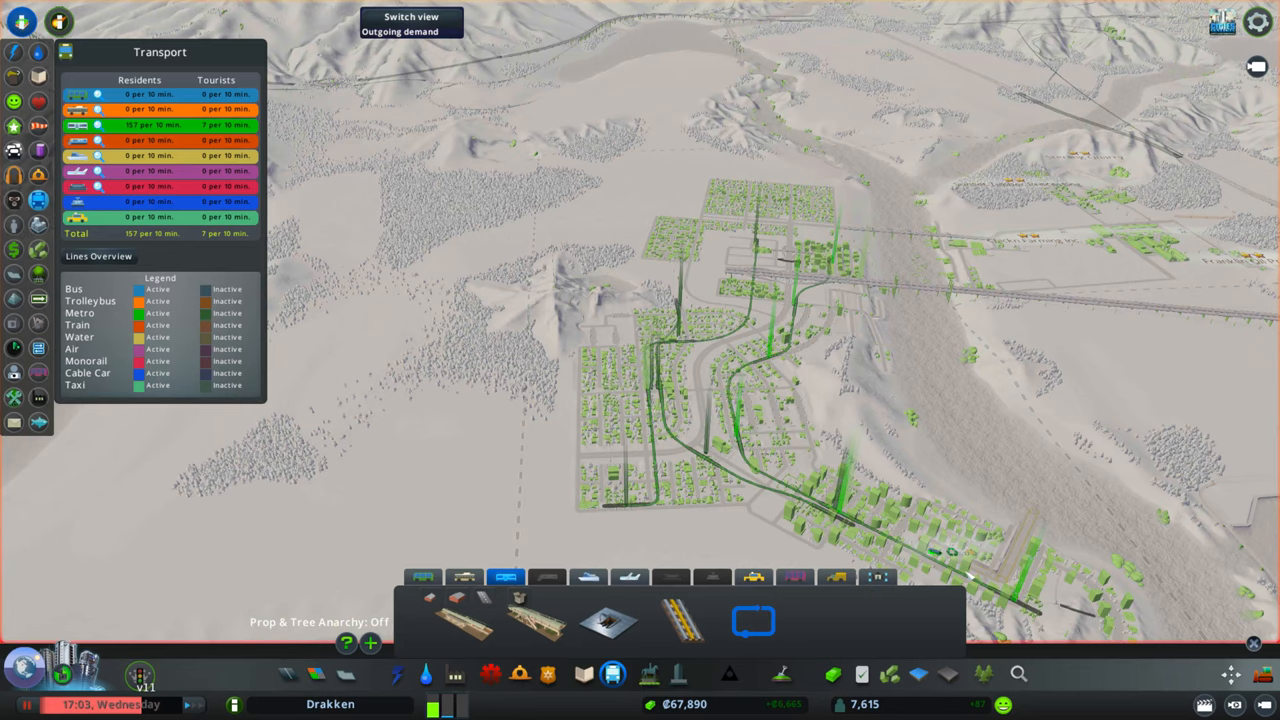
{"action": "mouse_move", "coordinate": [620, 510]}
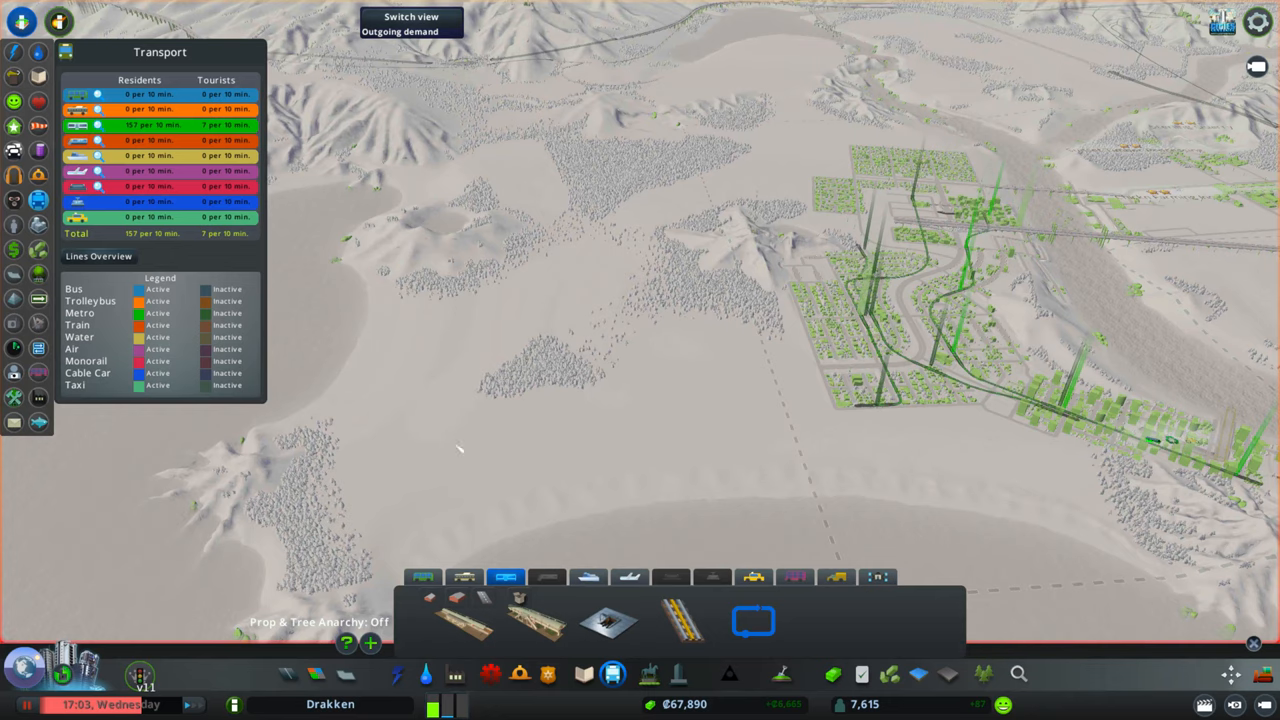
{"action": "mouse_move", "coordinate": [898, 262]}
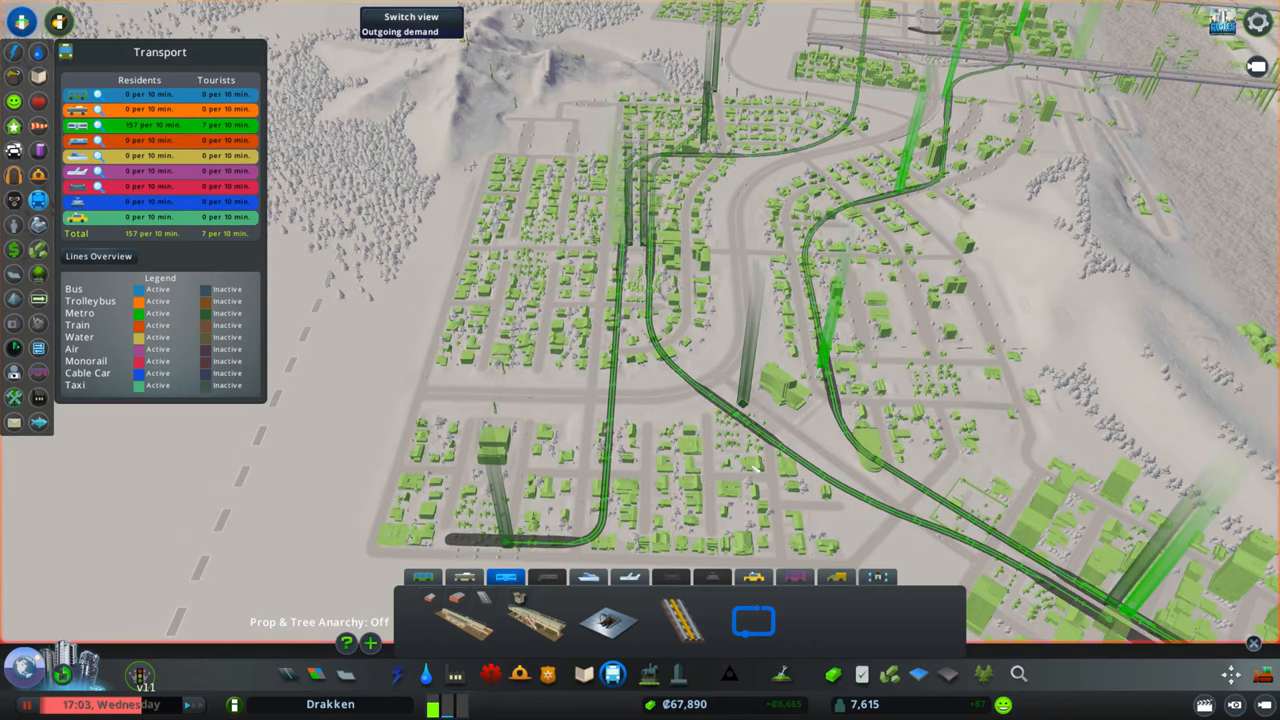
{"action": "mouse_move", "coordinate": [1055, 590]}
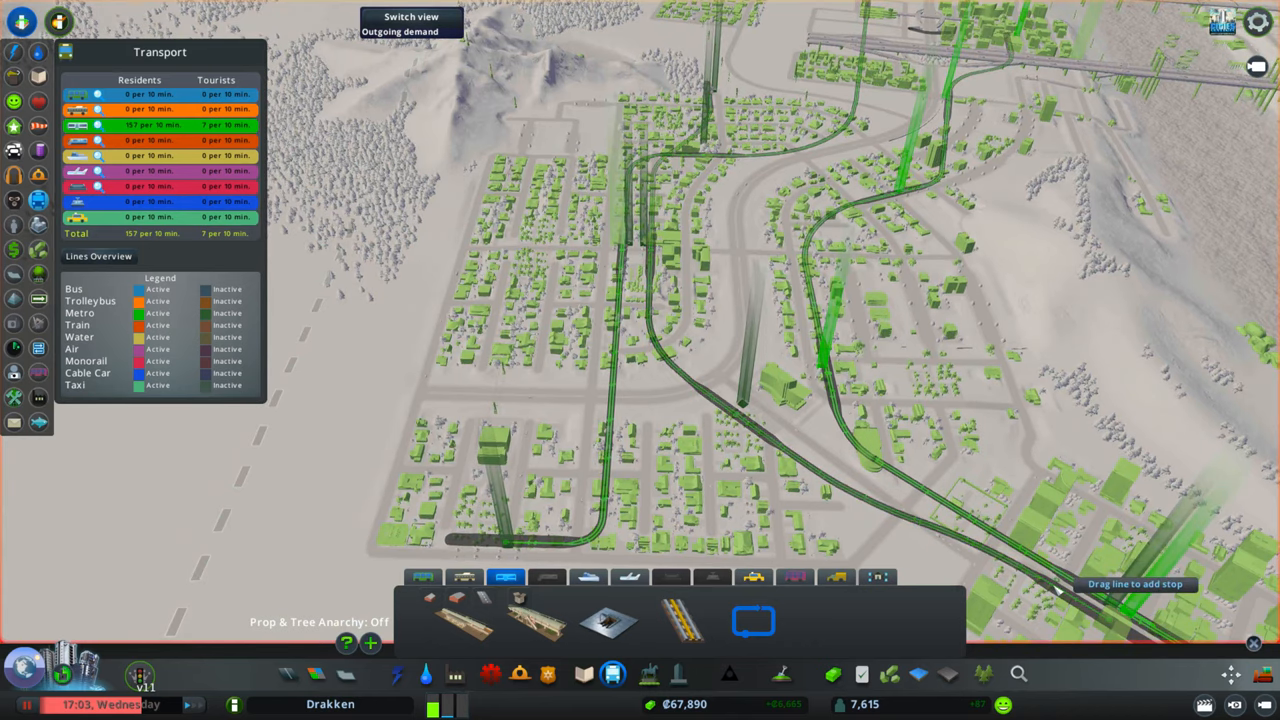
{"action": "mouse_move", "coordinate": [625, 240]}
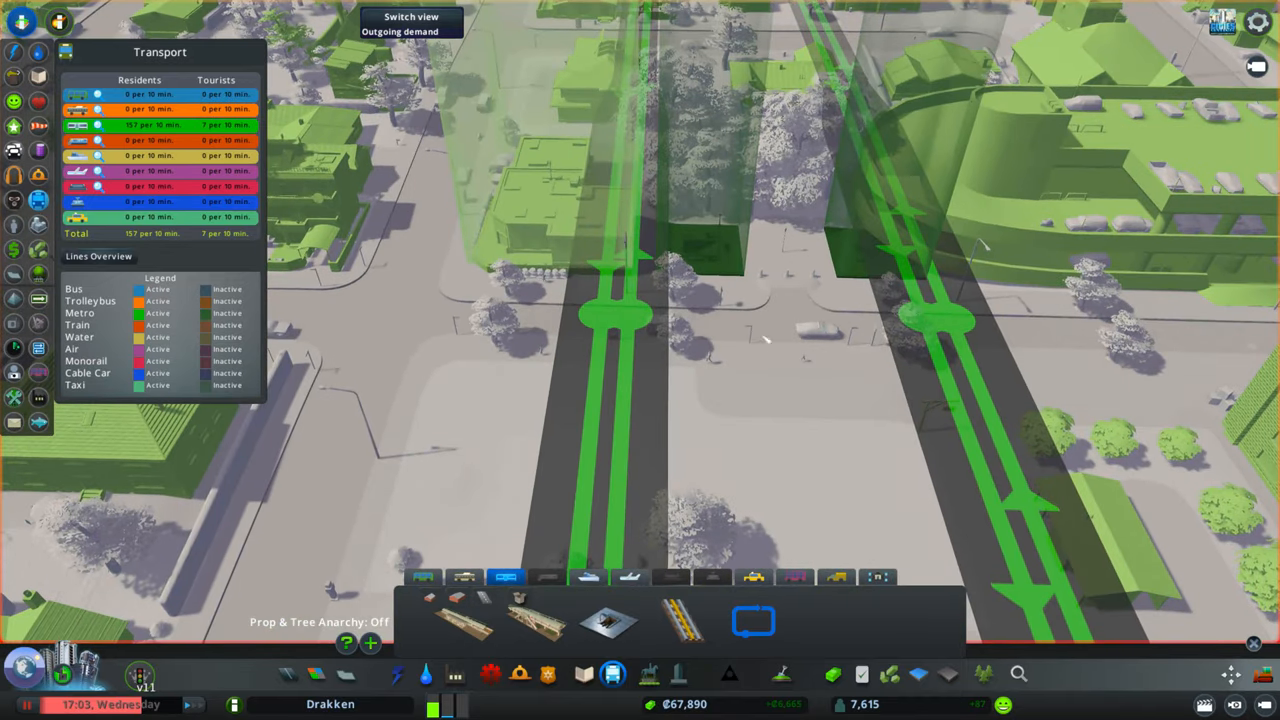
{"action": "mouse_move", "coordinate": [730, 245]}
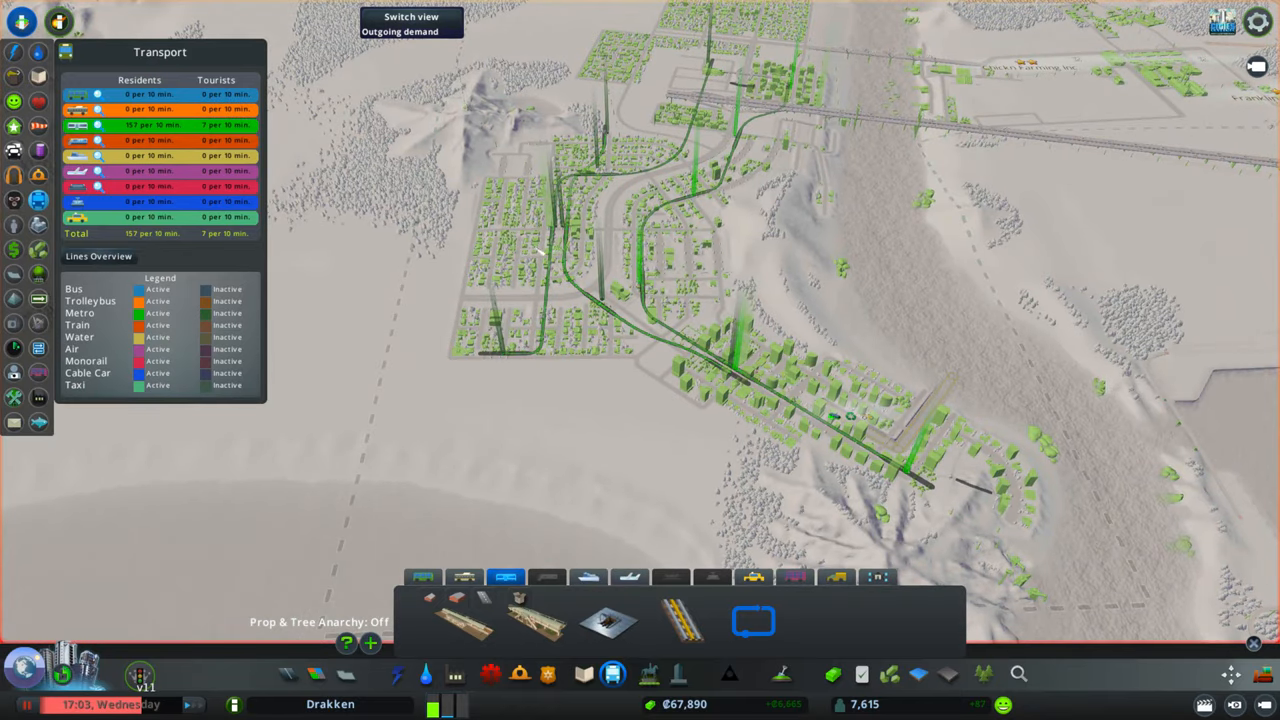
{"action": "mouse_move", "coordinate": [735, 378]}
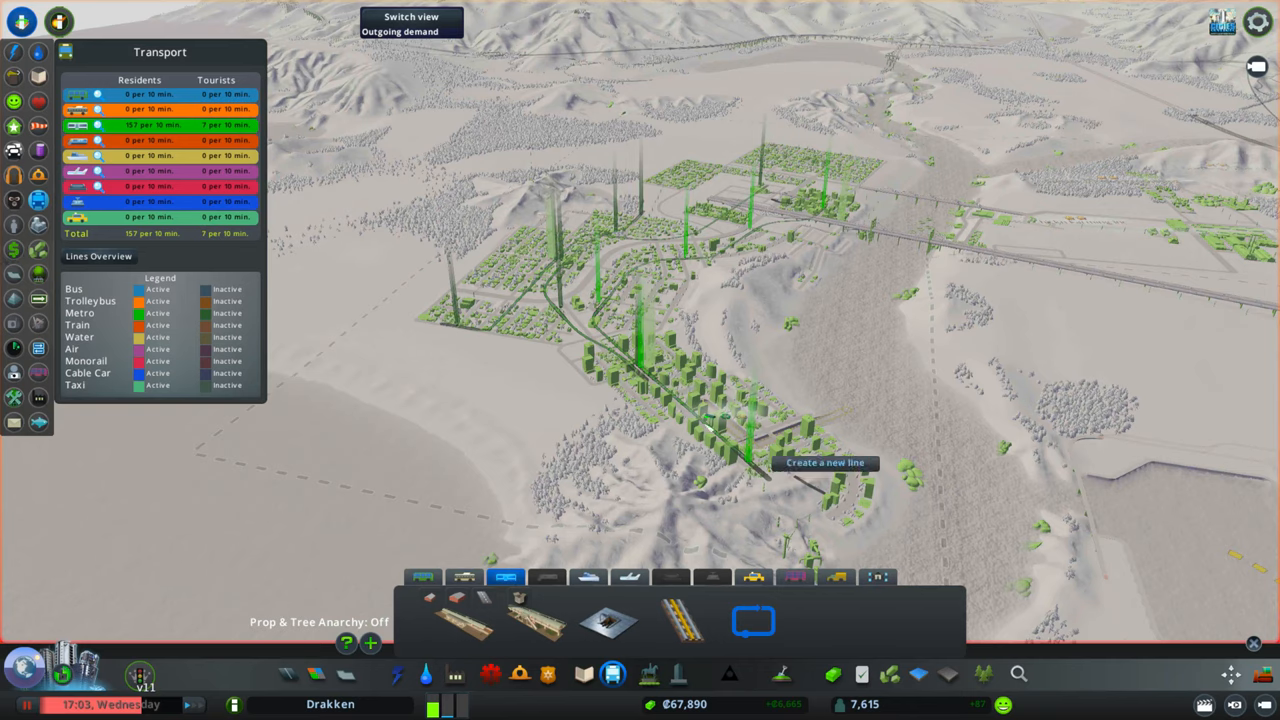
{"action": "mouse_move", "coordinate": [660, 365]}
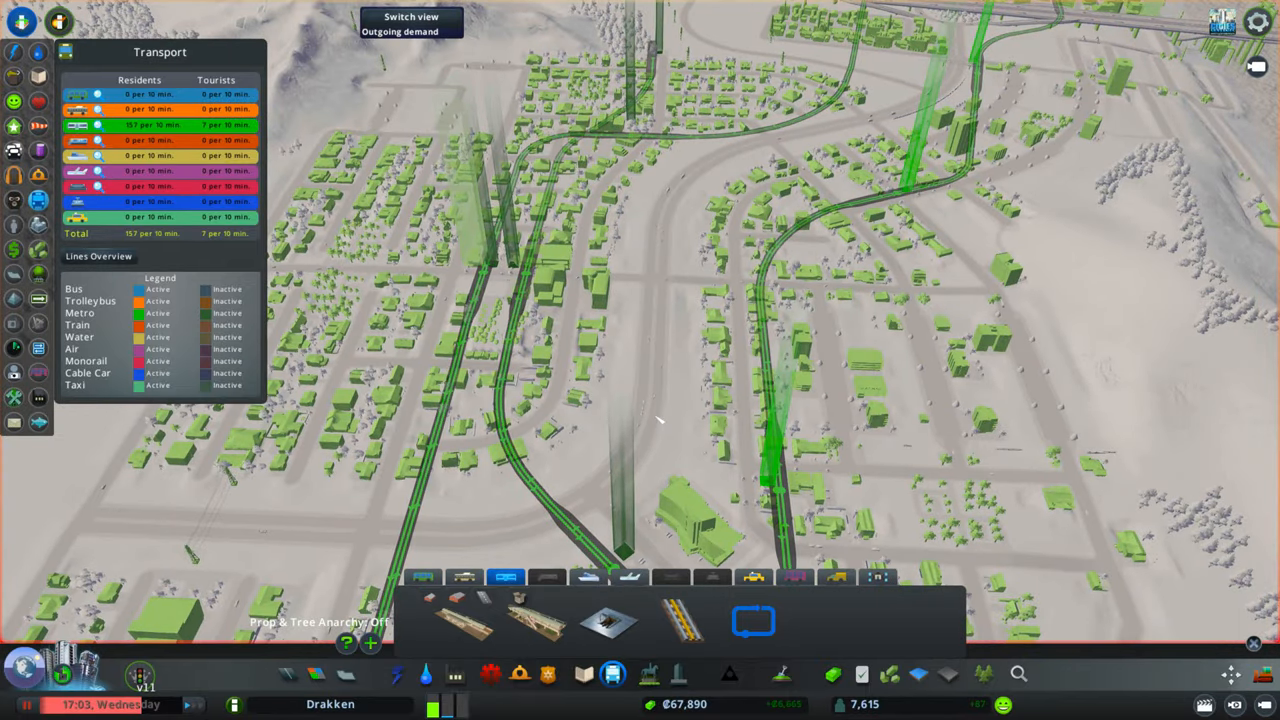
{"action": "mouse_move", "coordinate": [530, 418]}
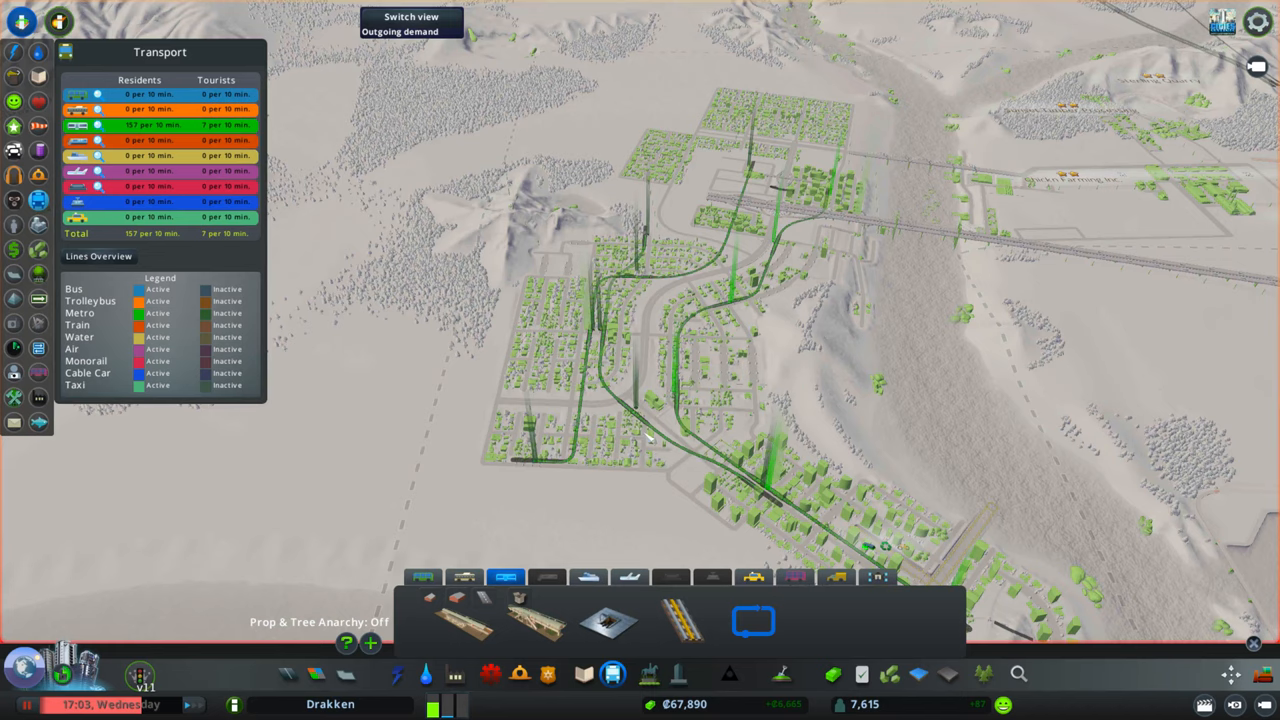
{"action": "mouse_move", "coordinate": [805, 158]}
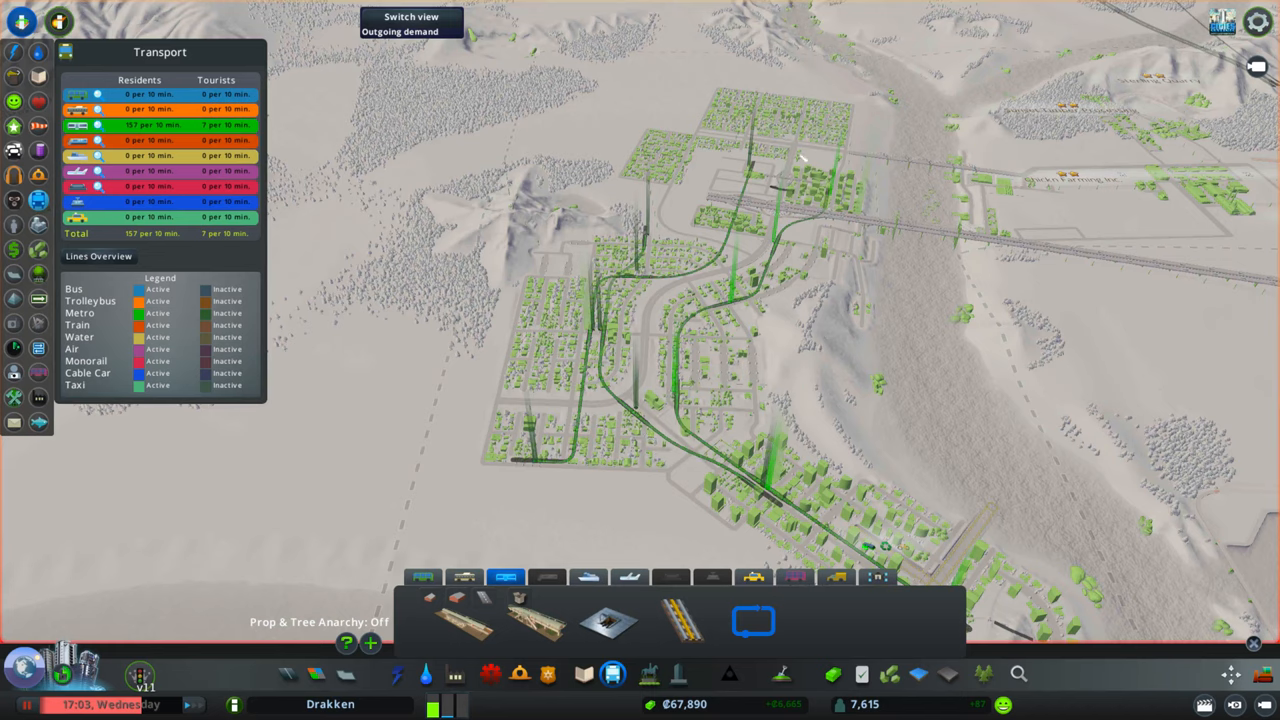
{"action": "mouse_move", "coordinate": [765, 310]}
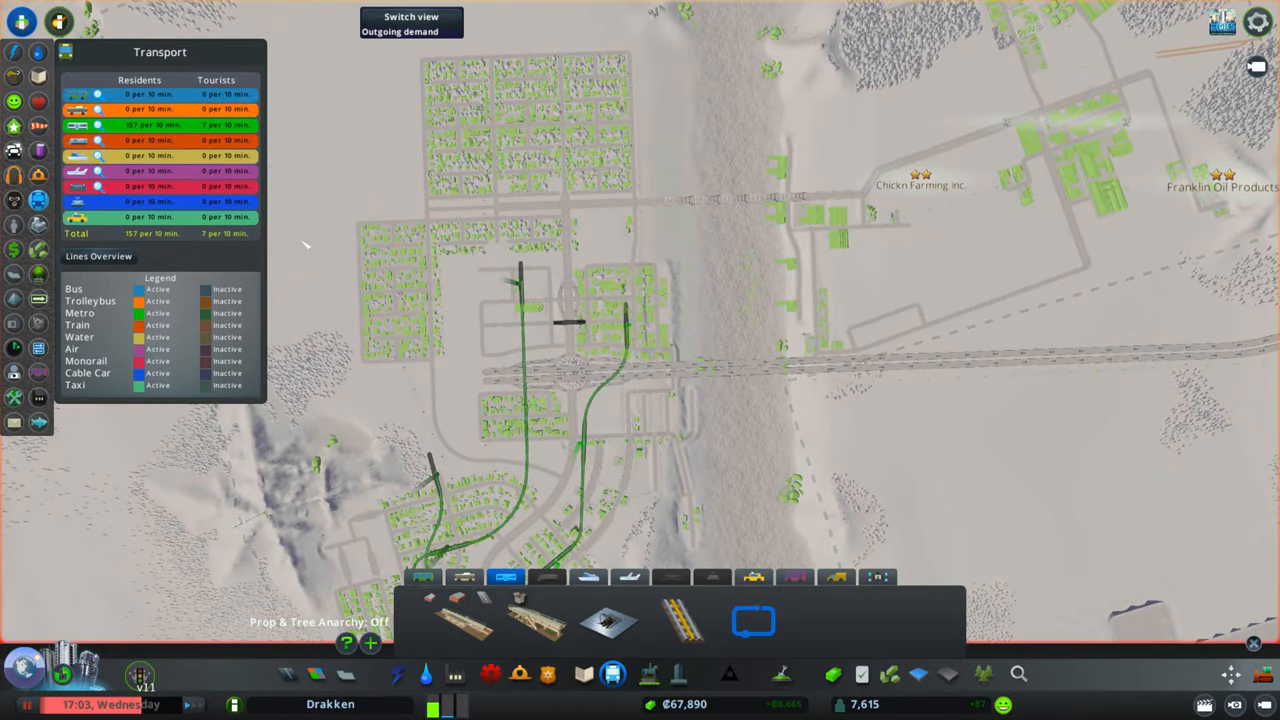
{"action": "mouse_move", "coordinate": [398, 245]}
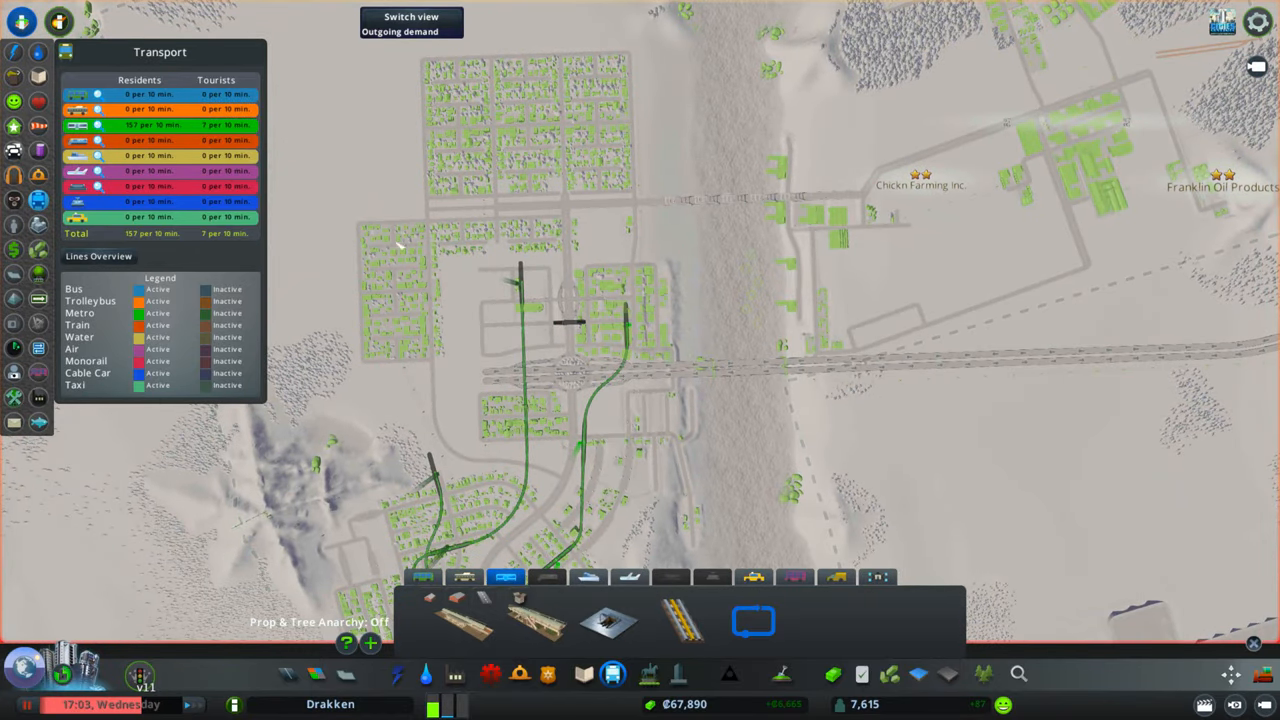
{"action": "mouse_move", "coordinate": [890, 213]}
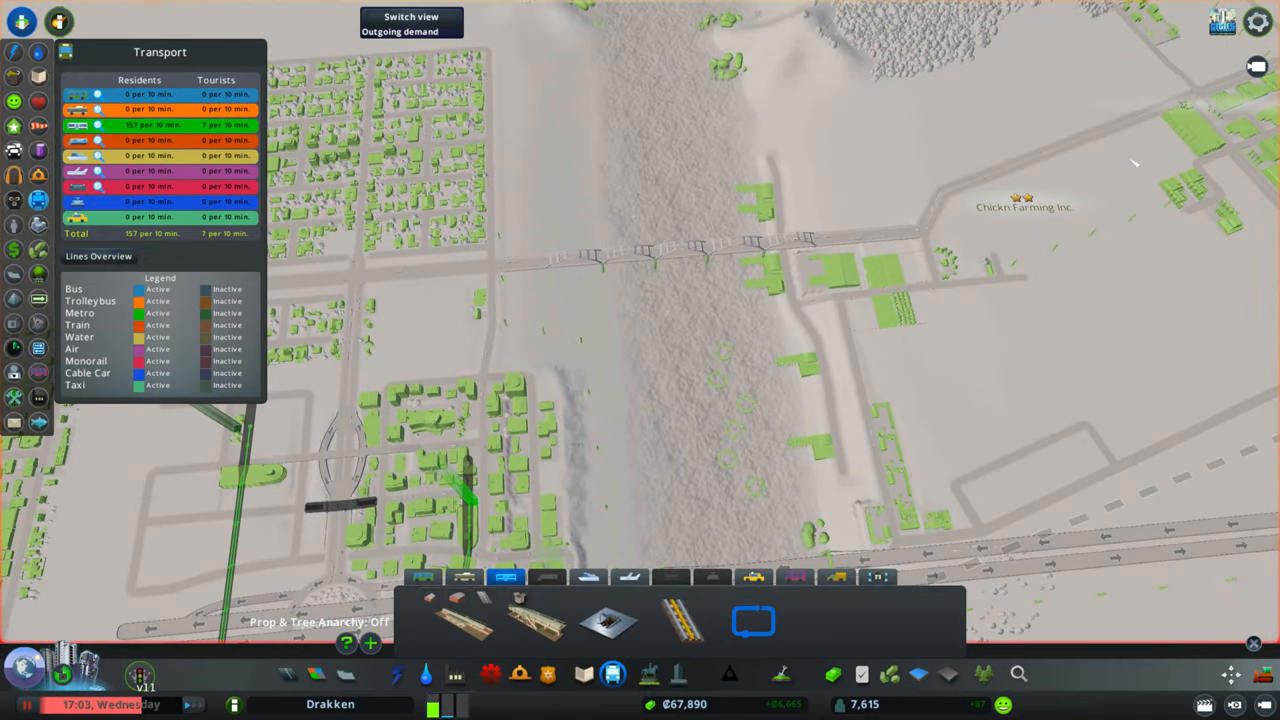
{"action": "mouse_move", "coordinate": [1040, 291]}
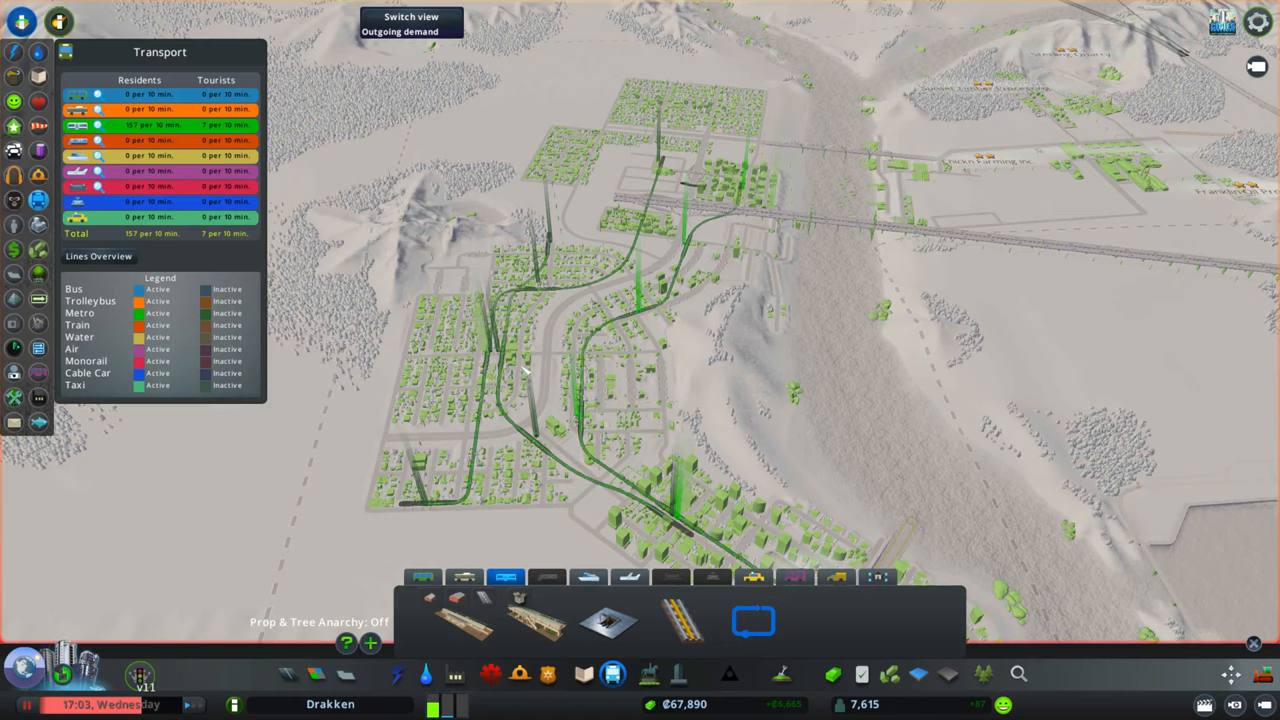
{"action": "mouse_move", "coordinate": [620, 445]}
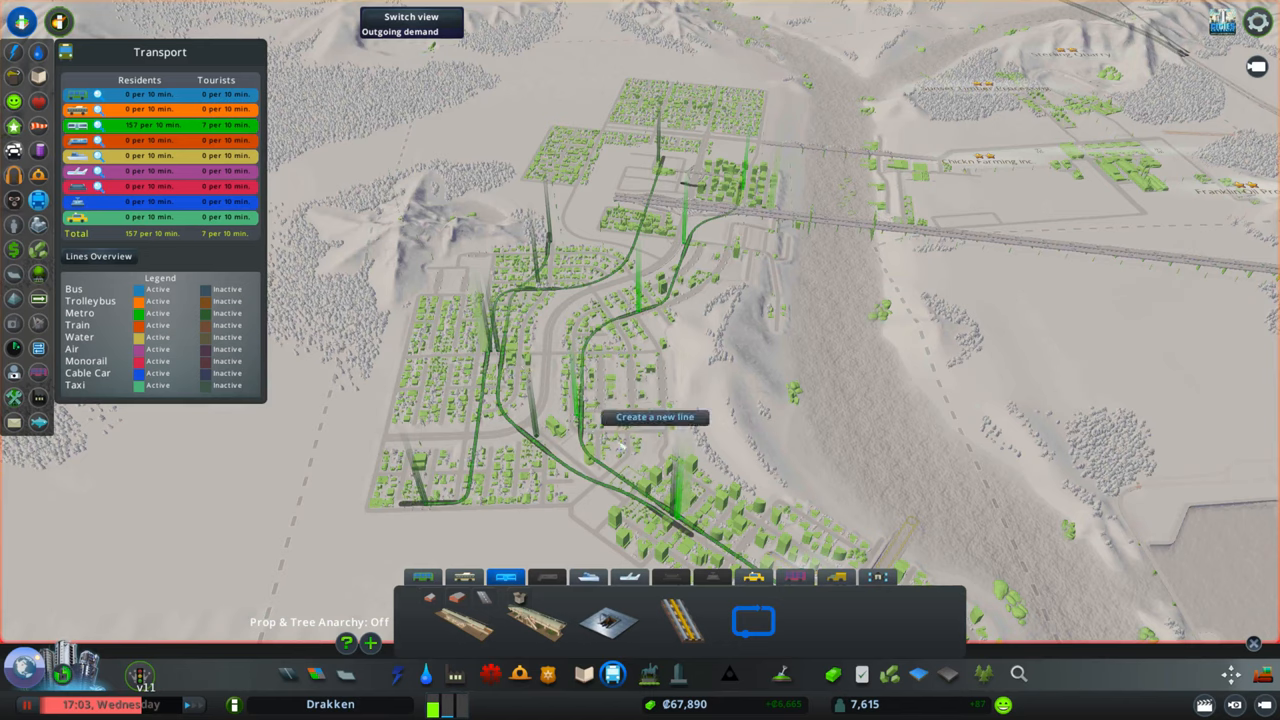
{"action": "mouse_move", "coordinate": [725, 505]}
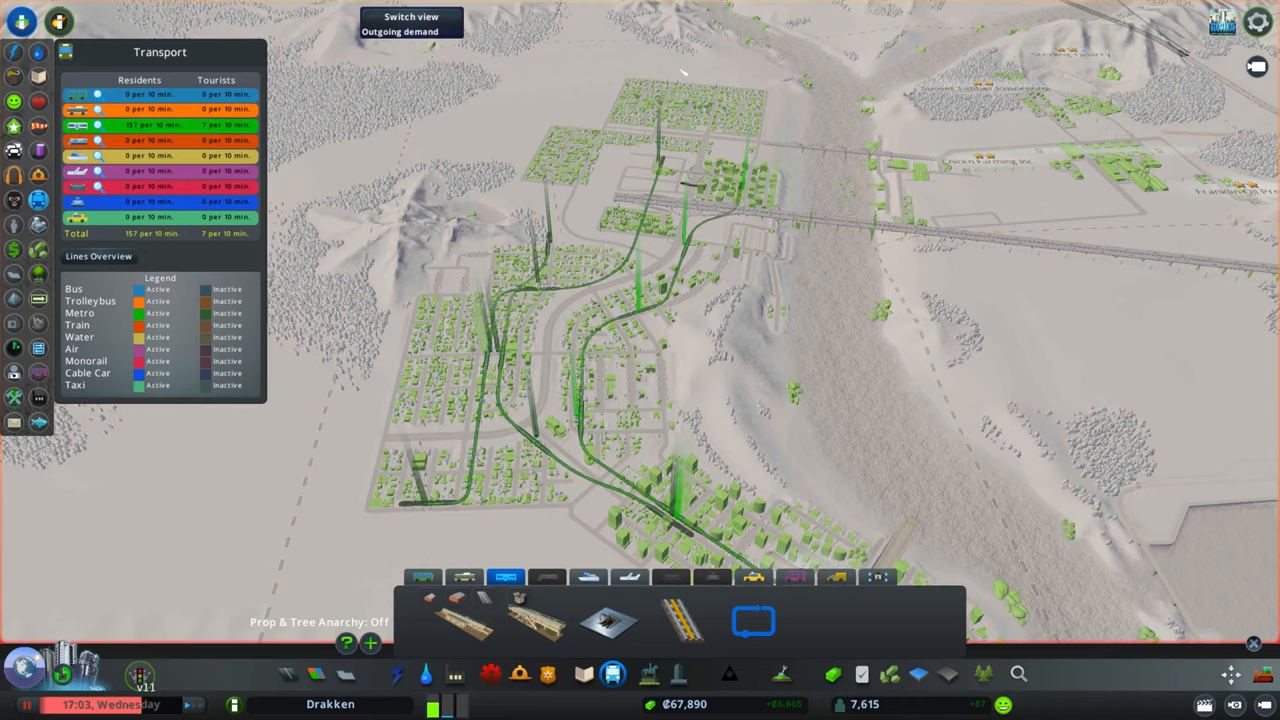
{"action": "mouse_move", "coordinate": [437, 502]}
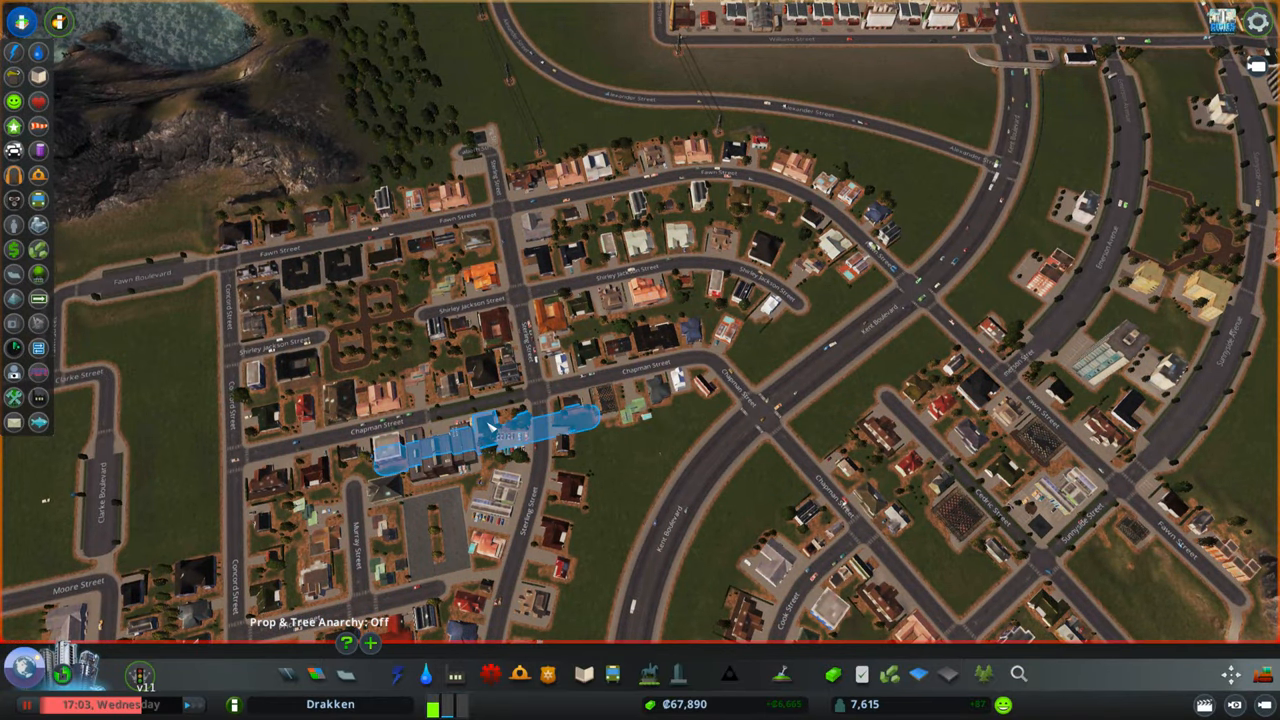
{"action": "mouse_move", "coordinate": [455, 438]}
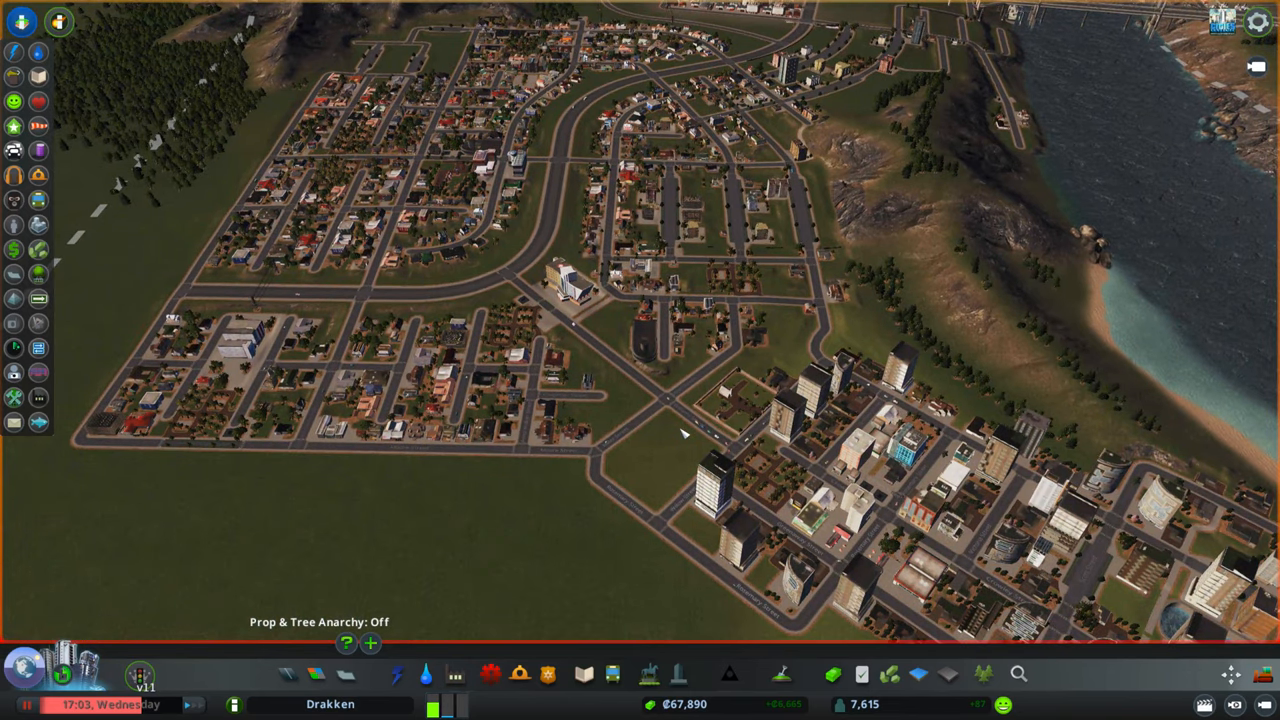
- Bring back the metro tools and the transport overlay
{"action": "left_click", "coordinate": [613, 673]}
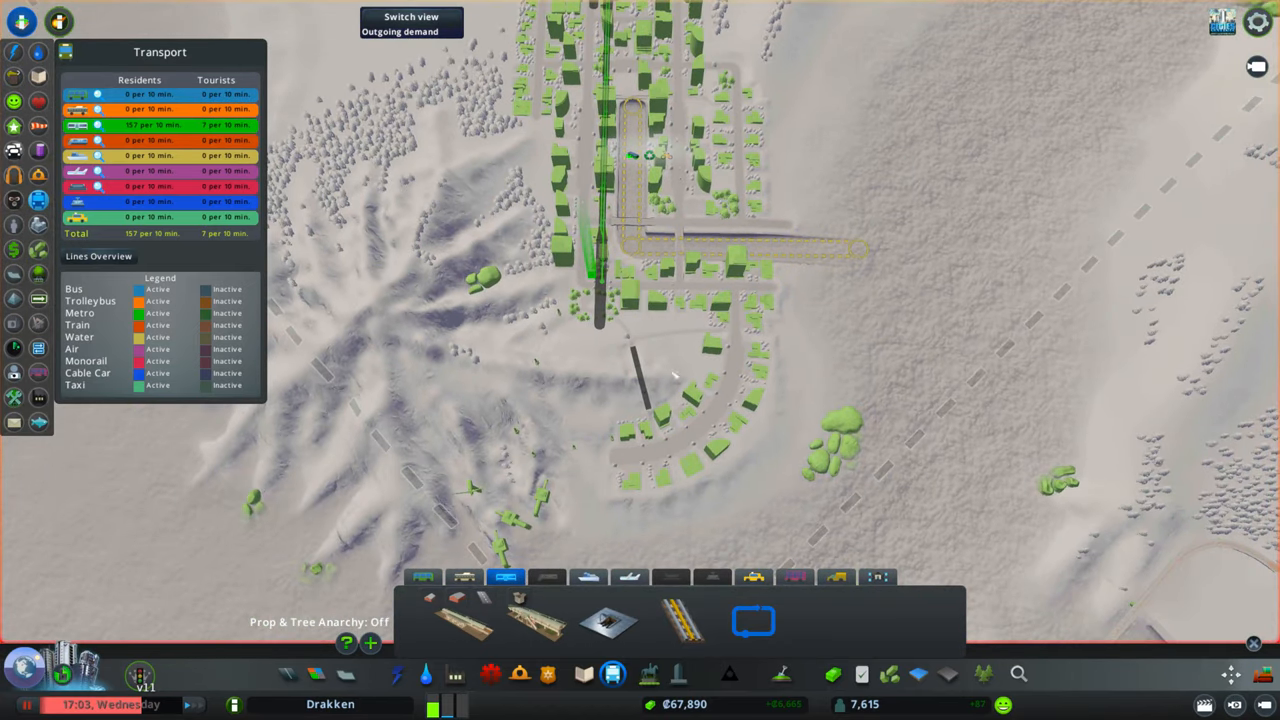
{"action": "mouse_move", "coordinate": [730, 345]}
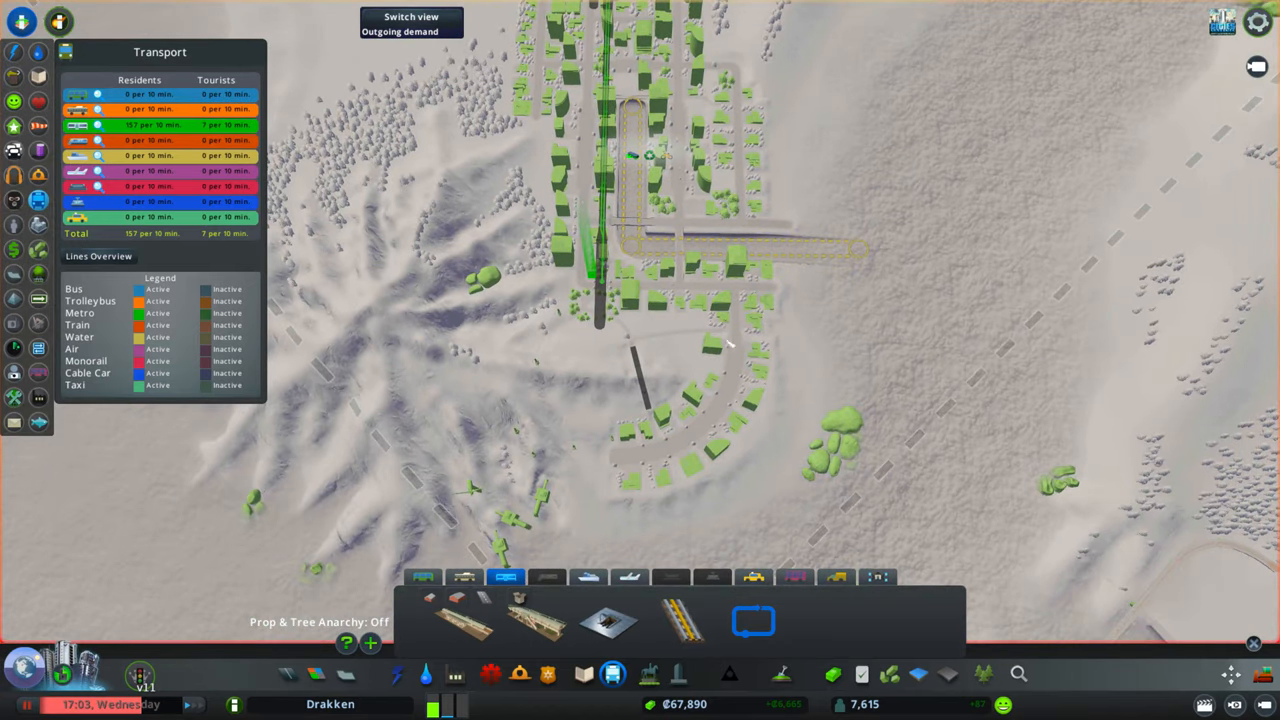
{"action": "mouse_move", "coordinate": [680, 450]}
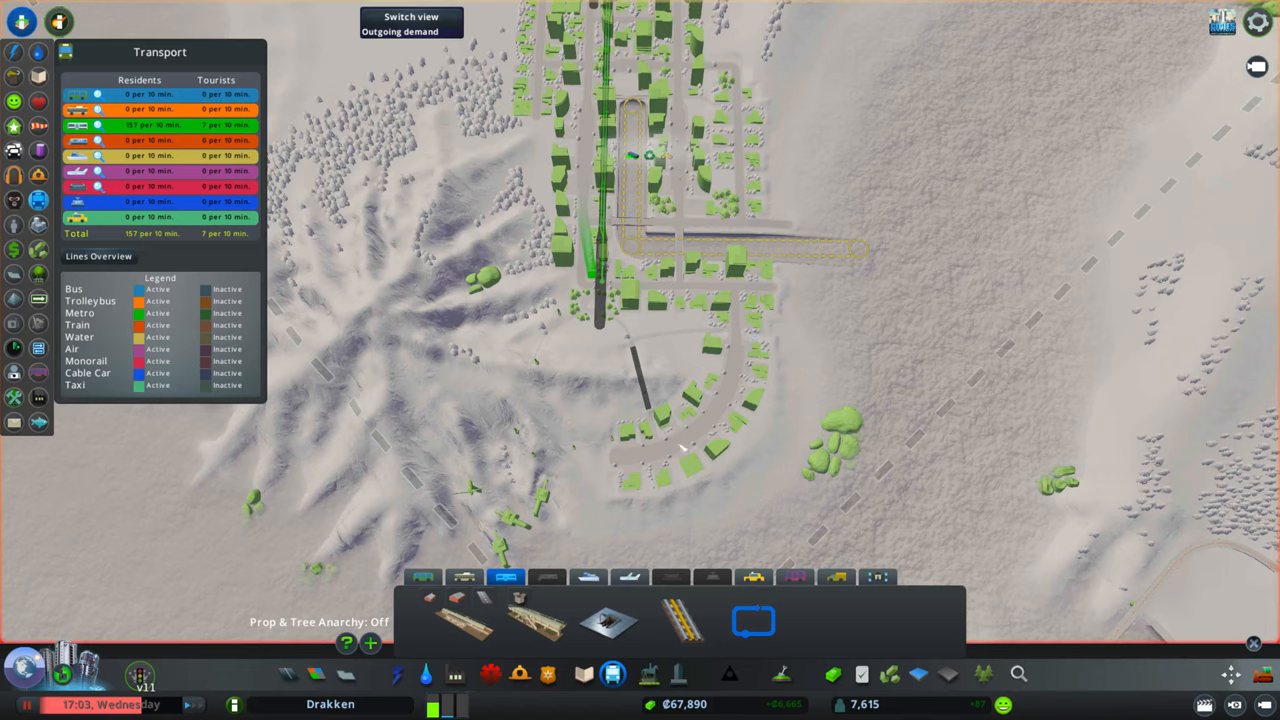
{"action": "mouse_move", "coordinate": [709, 316]}
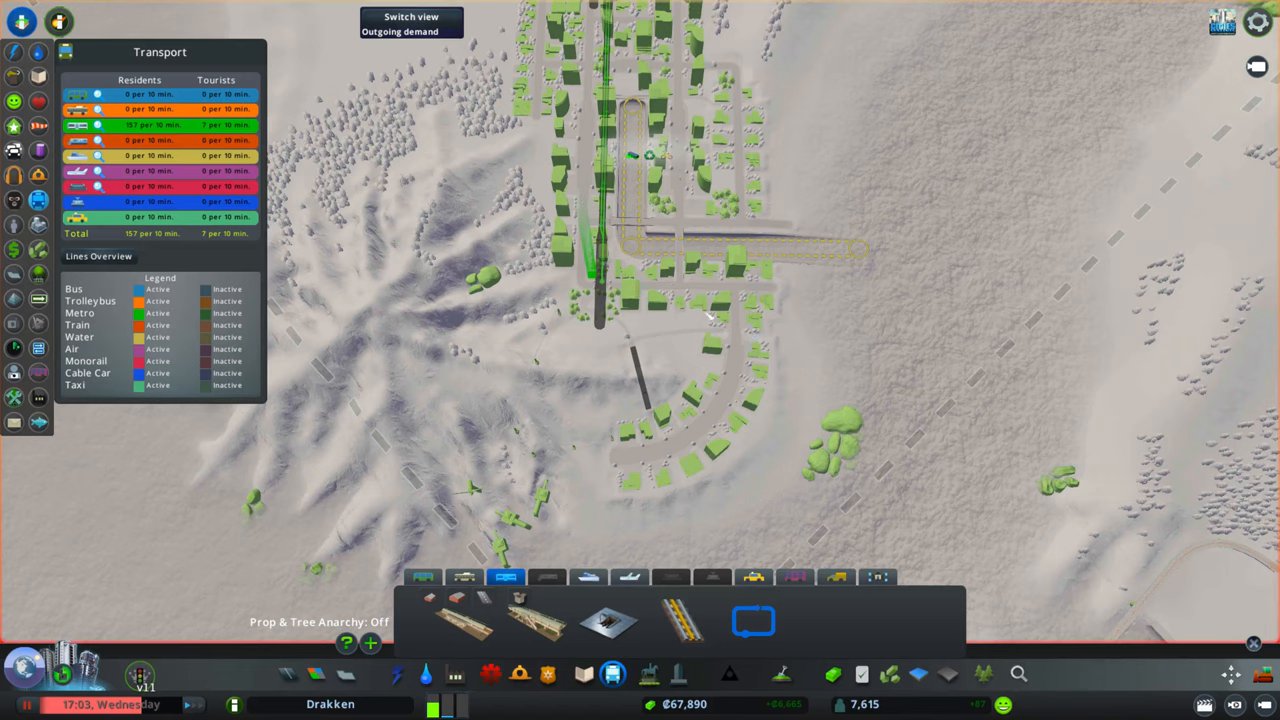
{"action": "mouse_move", "coordinate": [605, 270]}
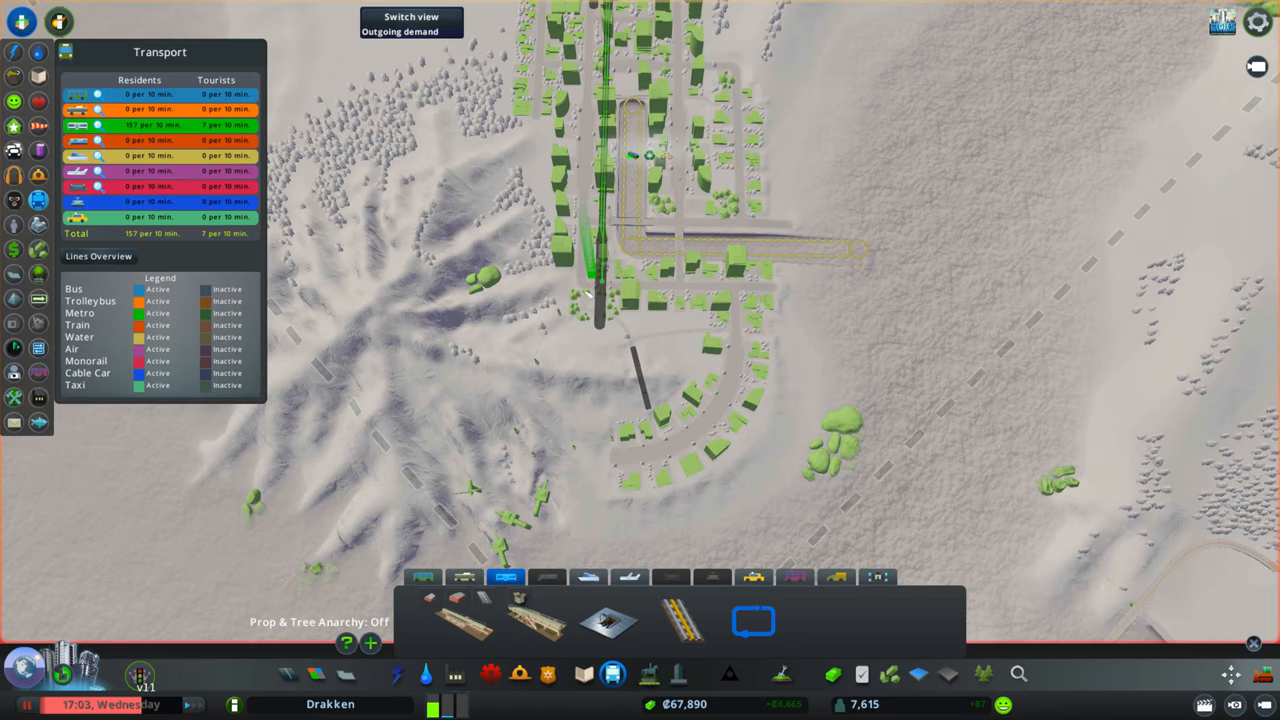
{"action": "mouse_move", "coordinate": [650, 360]}
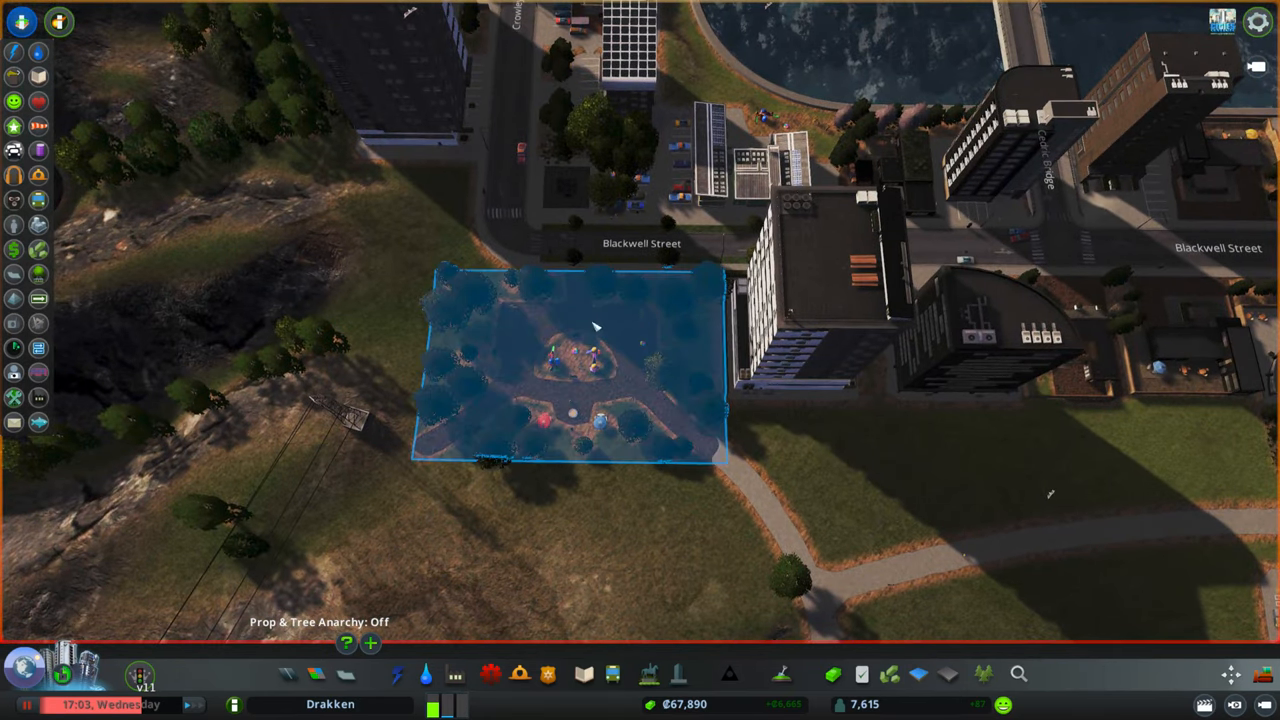
- Zoom out over the canal district and bring up the public transport tools
{"action": "scroll", "scroll_direction": "down", "scroll_amount": 3}
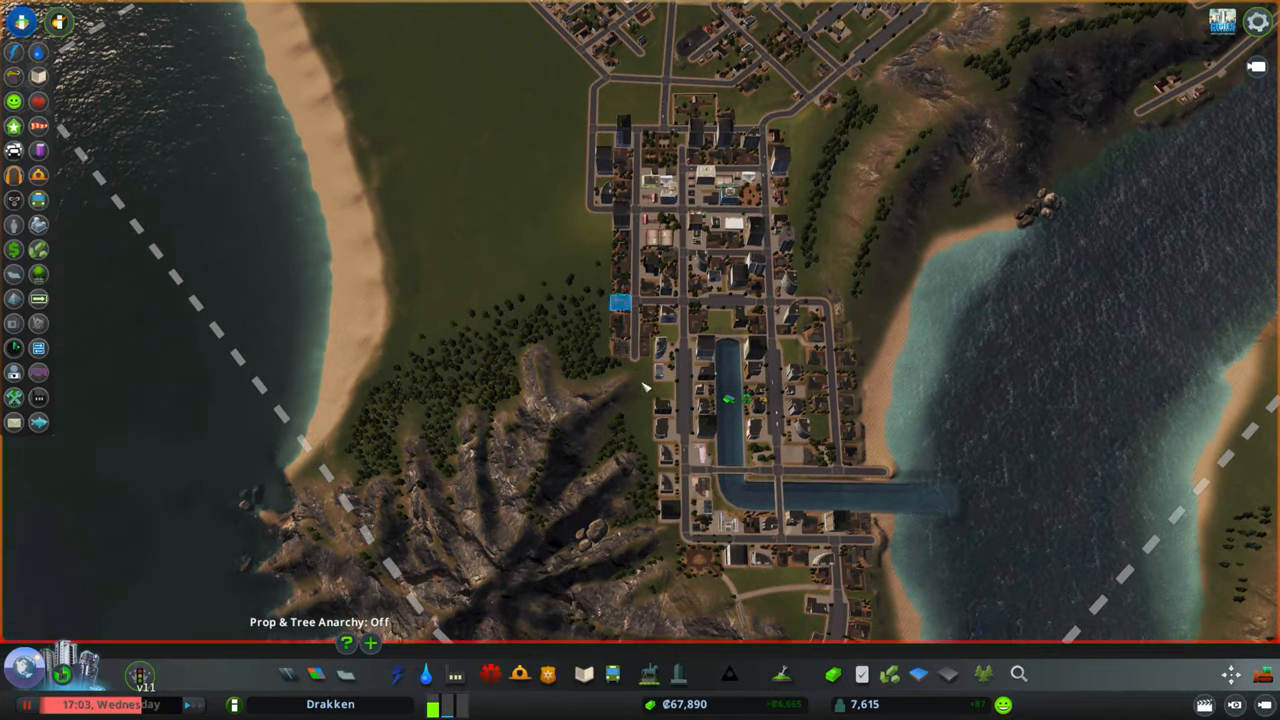
{"action": "left_click", "coordinate": [612, 673]}
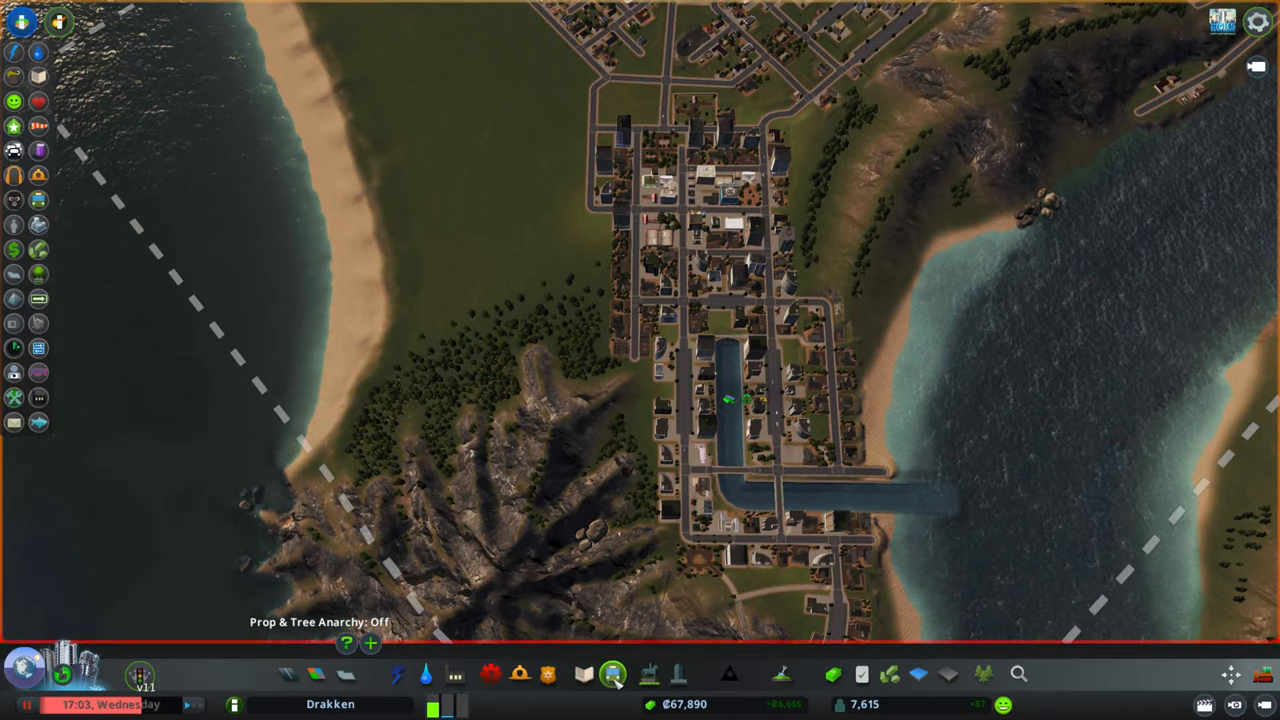
{"action": "left_click", "coordinate": [613, 673]}
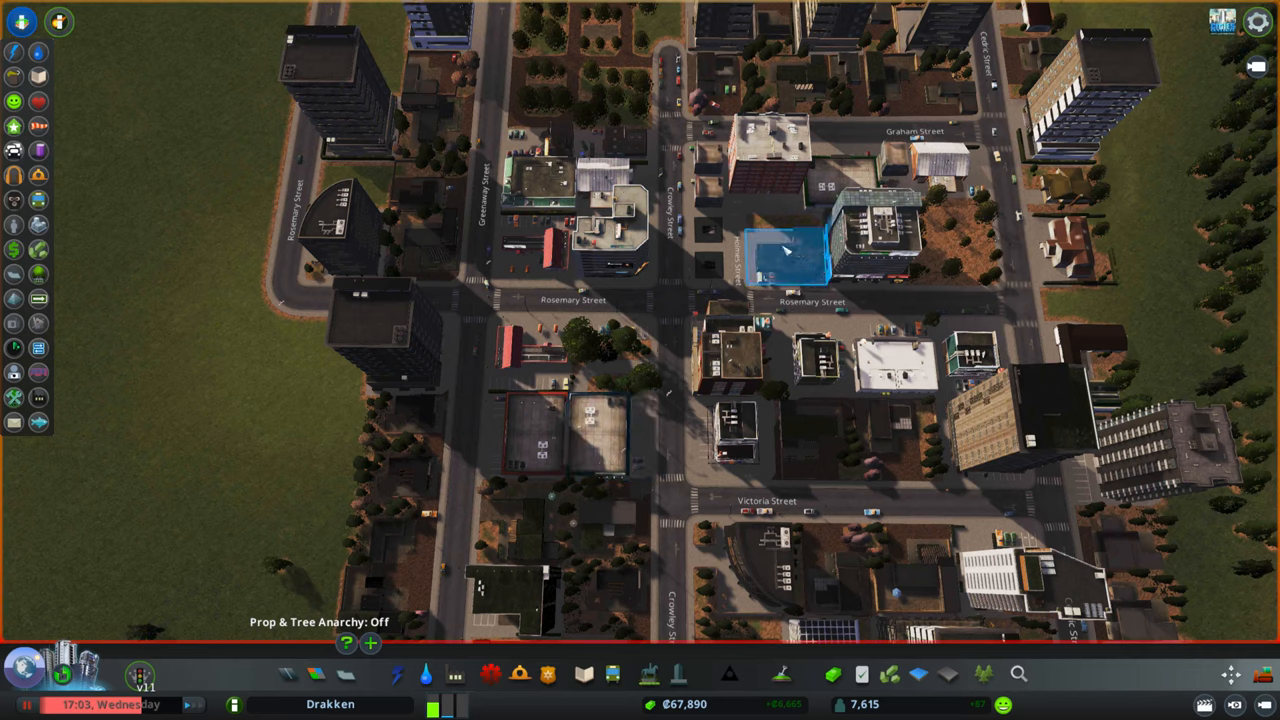
{"action": "mouse_move", "coordinate": [790, 265]}
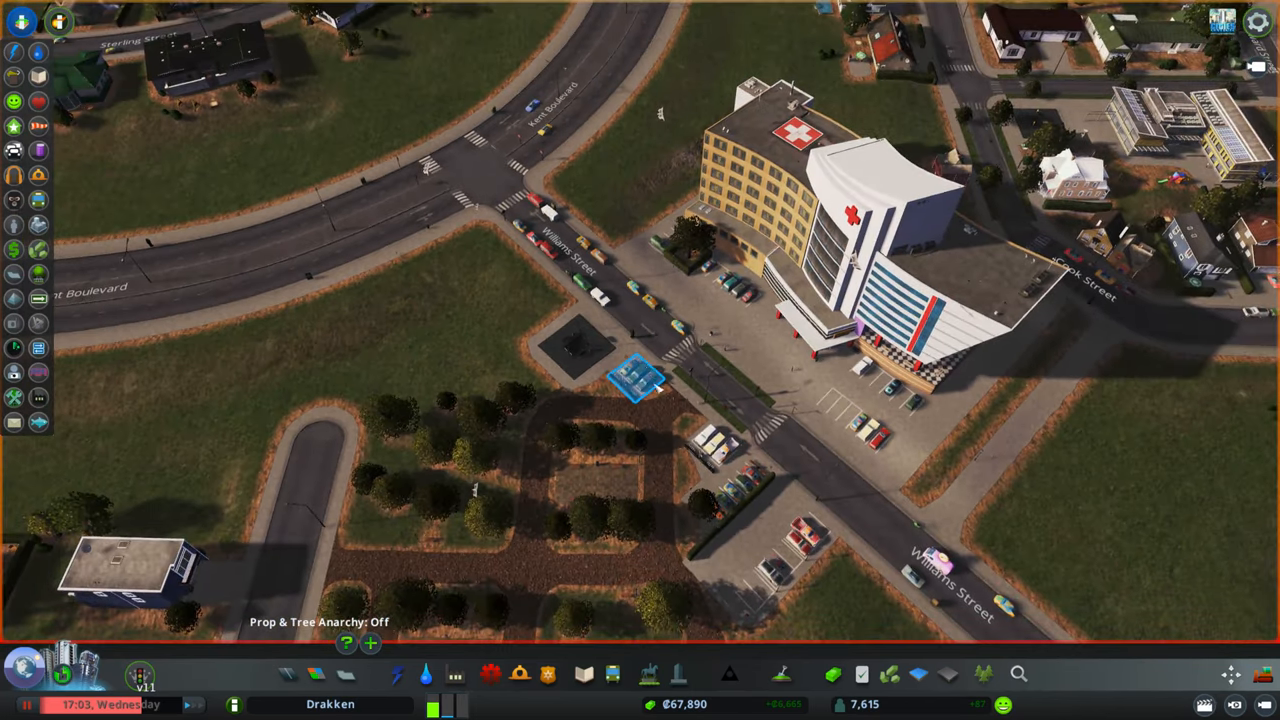
{"action": "scroll", "scroll_direction": "down", "scroll_amount": 3}
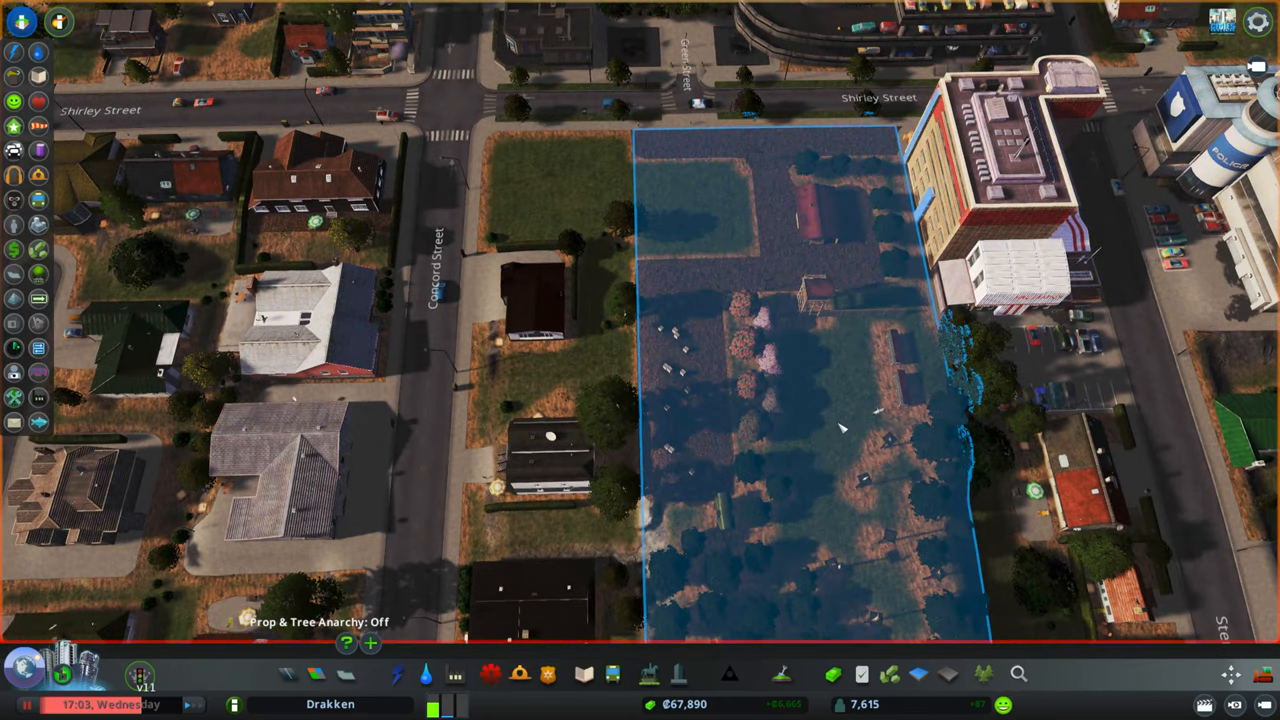
{"action": "mouse_move", "coordinate": [837, 420]}
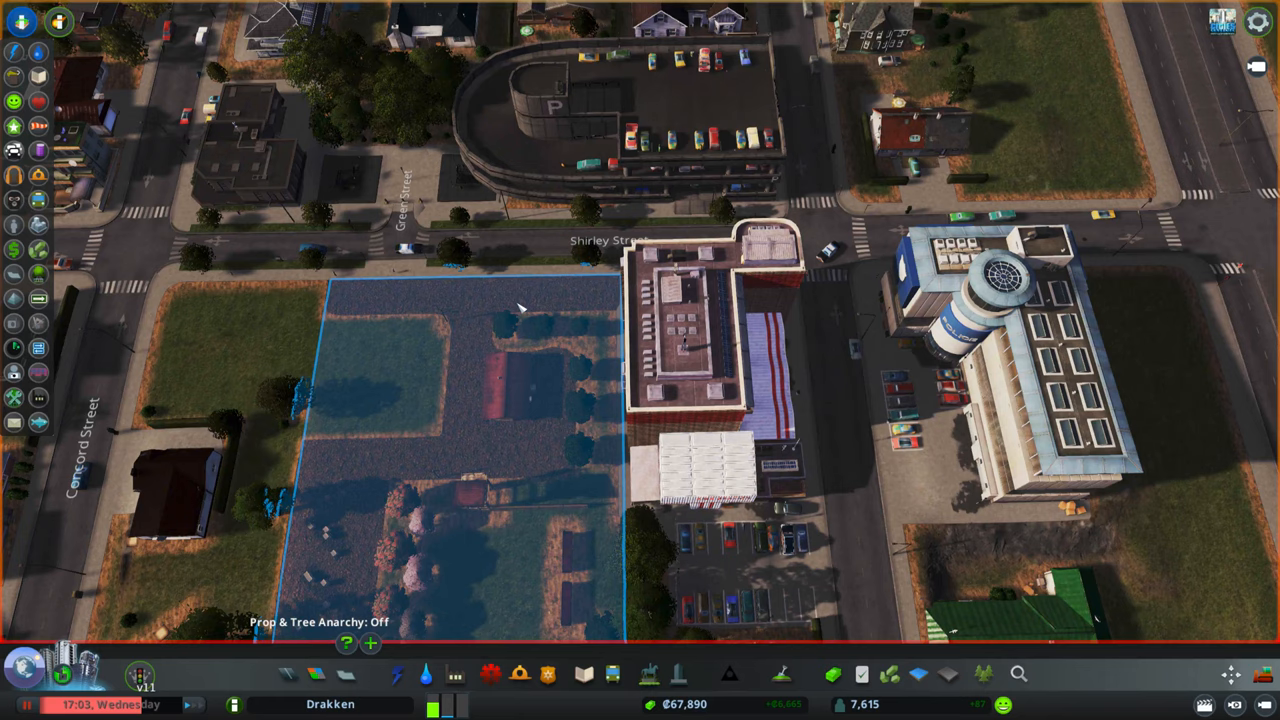
{"action": "mouse_move", "coordinate": [525, 355]}
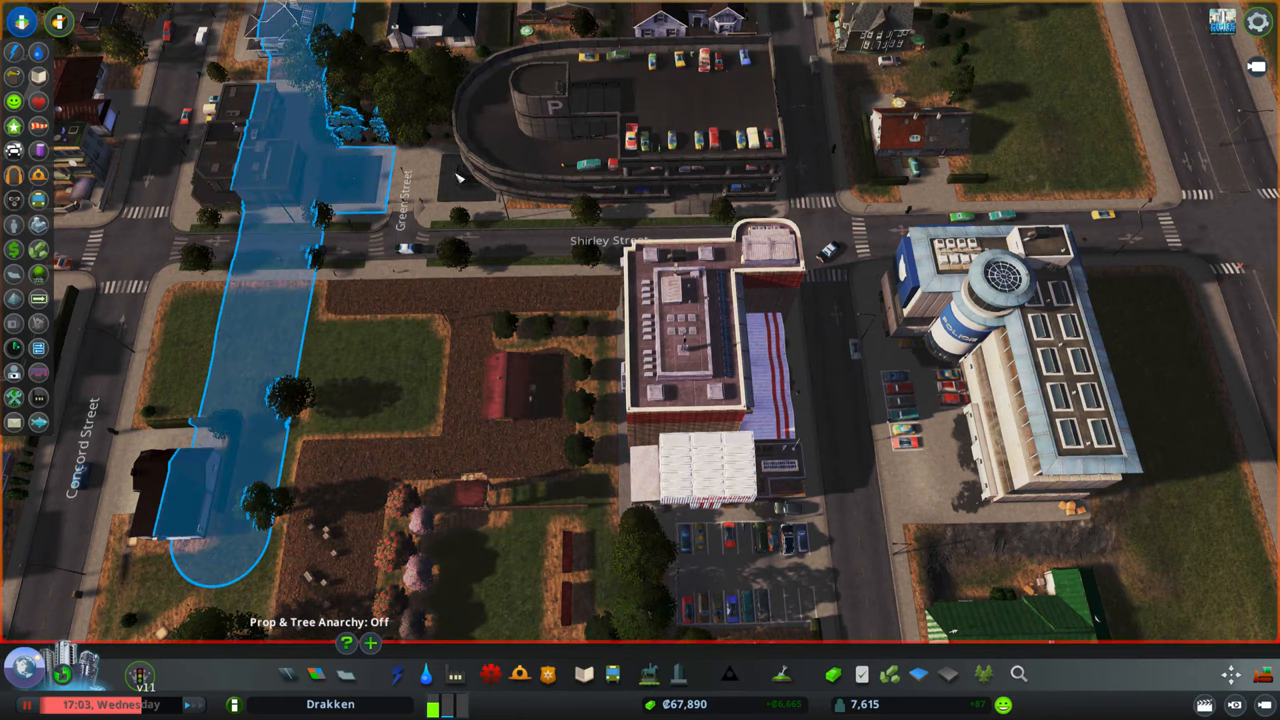
{"action": "scroll", "scroll_direction": "down", "scroll_amount": 3}
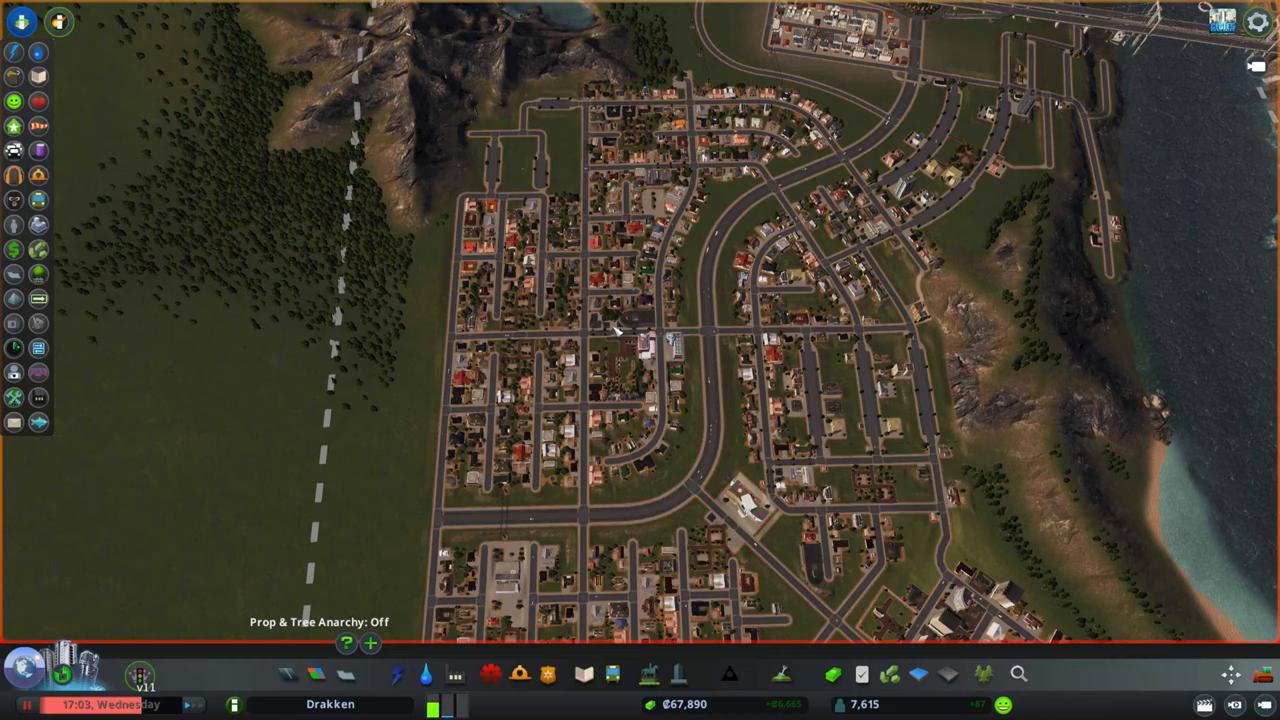
{"action": "mouse_move", "coordinate": [597, 367]}
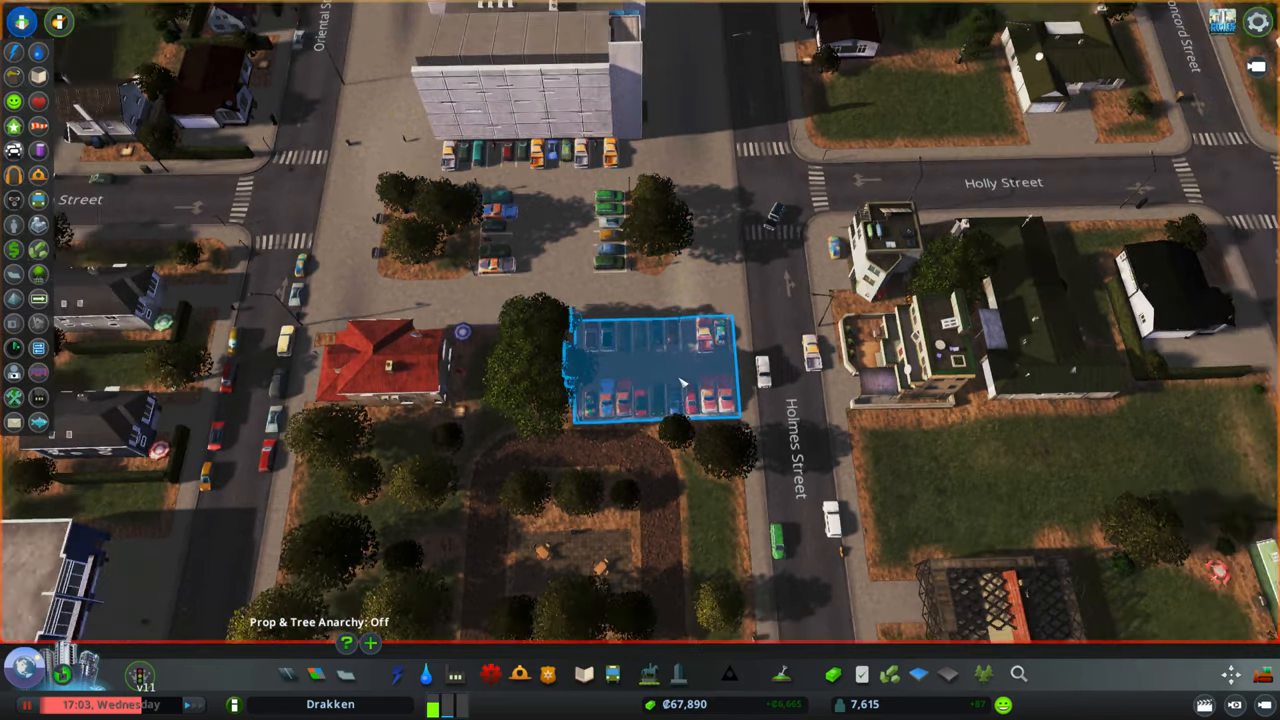
{"action": "scroll", "scroll_direction": "down", "scroll_amount": 3}
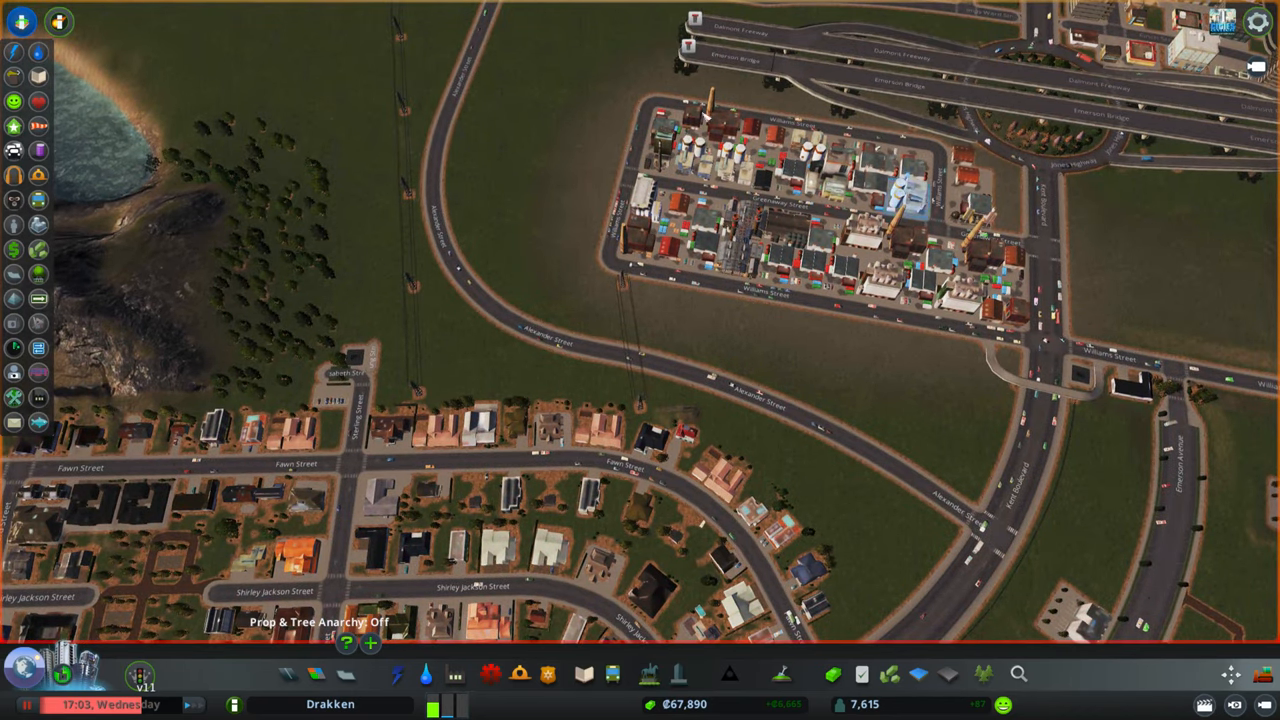
{"action": "mouse_move", "coordinate": [843, 392]}
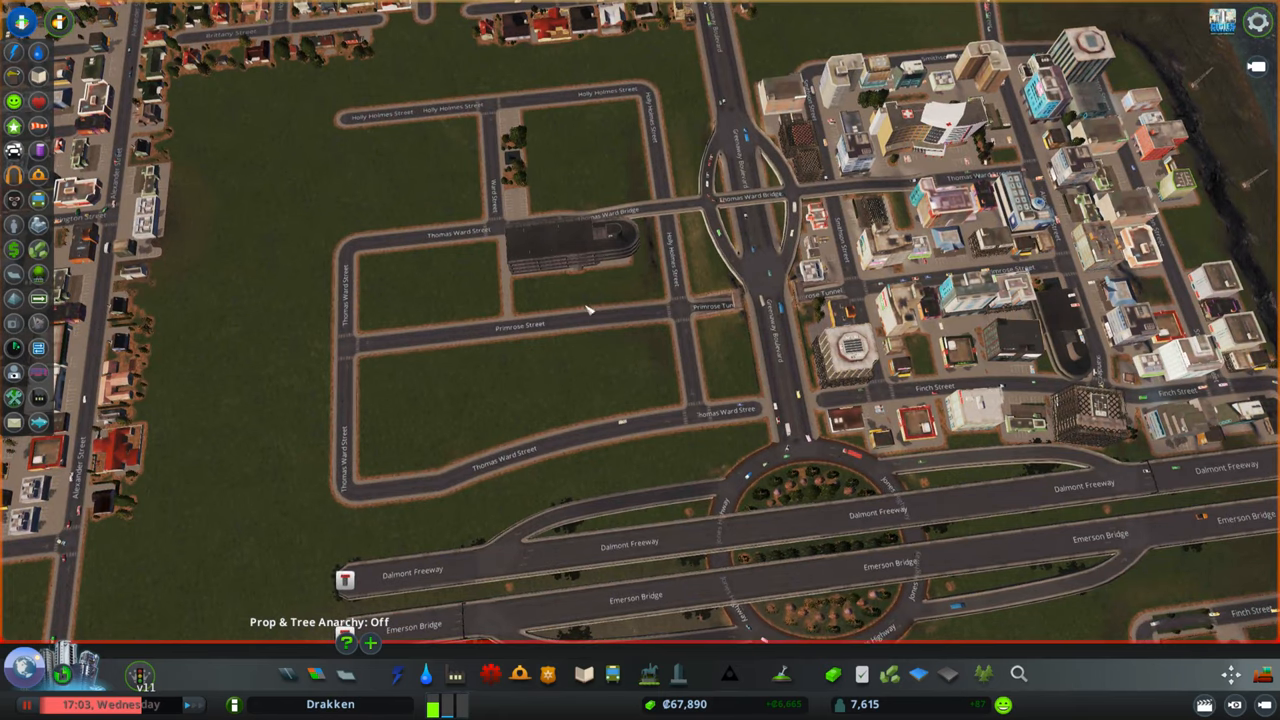
{"action": "mouse_move", "coordinate": [560, 187]}
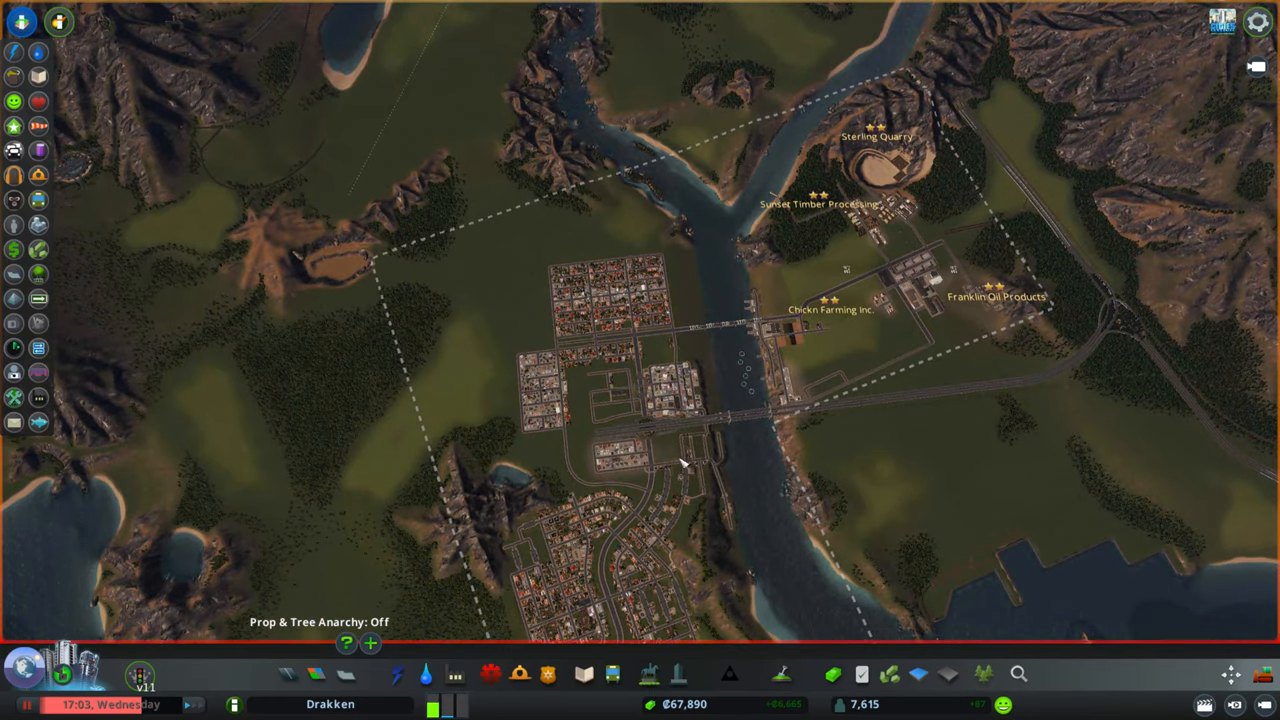
{"action": "mouse_move", "coordinate": [680, 245]}
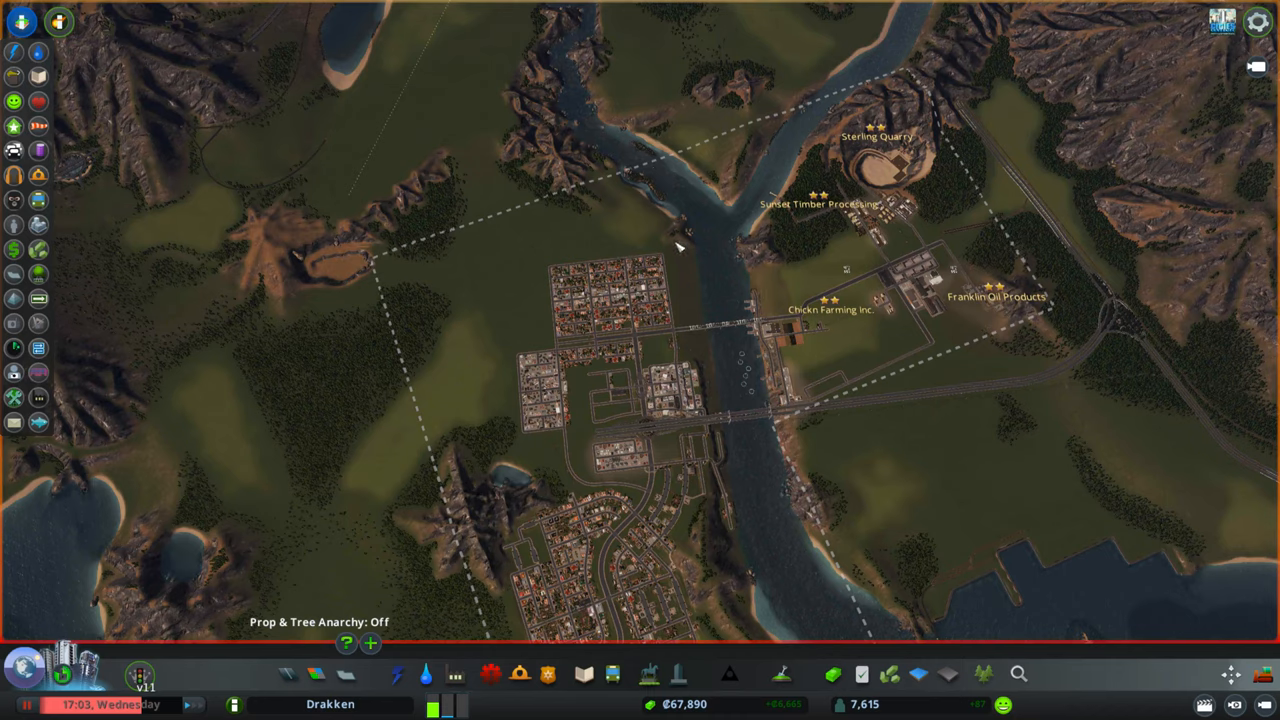
{"action": "mouse_move", "coordinate": [660, 175]}
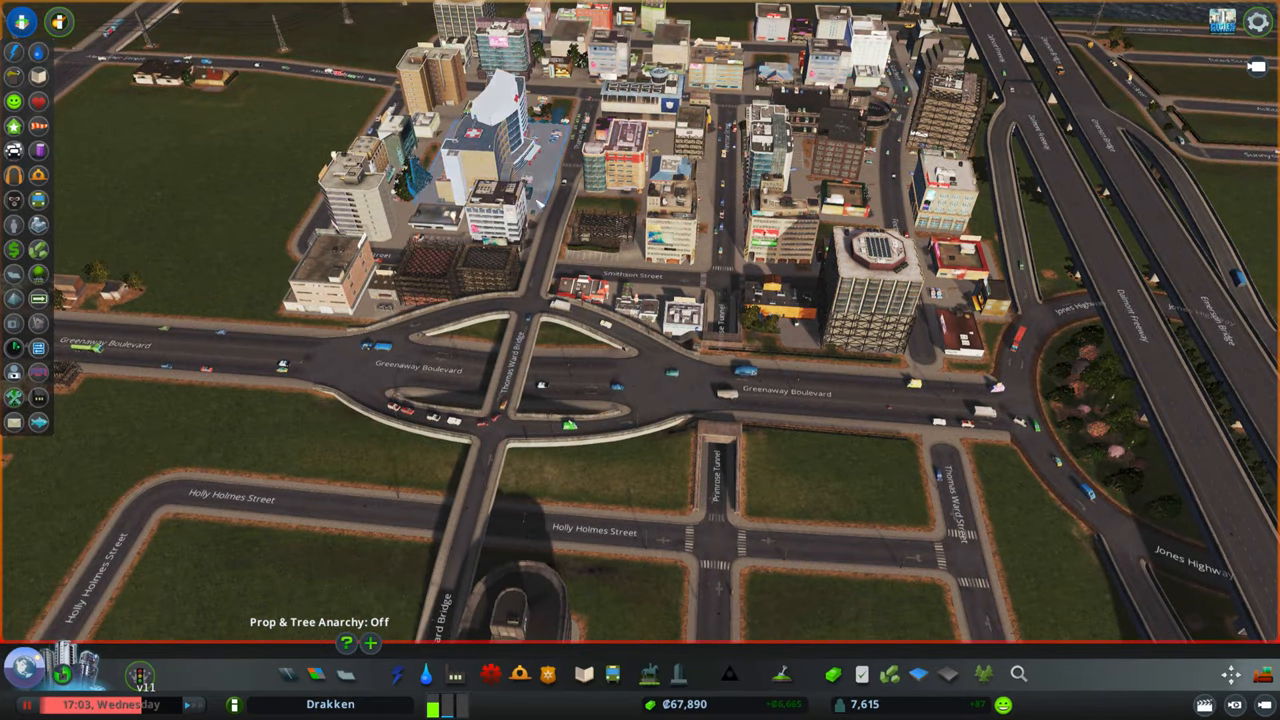
{"action": "mouse_move", "coordinate": [720, 530]}
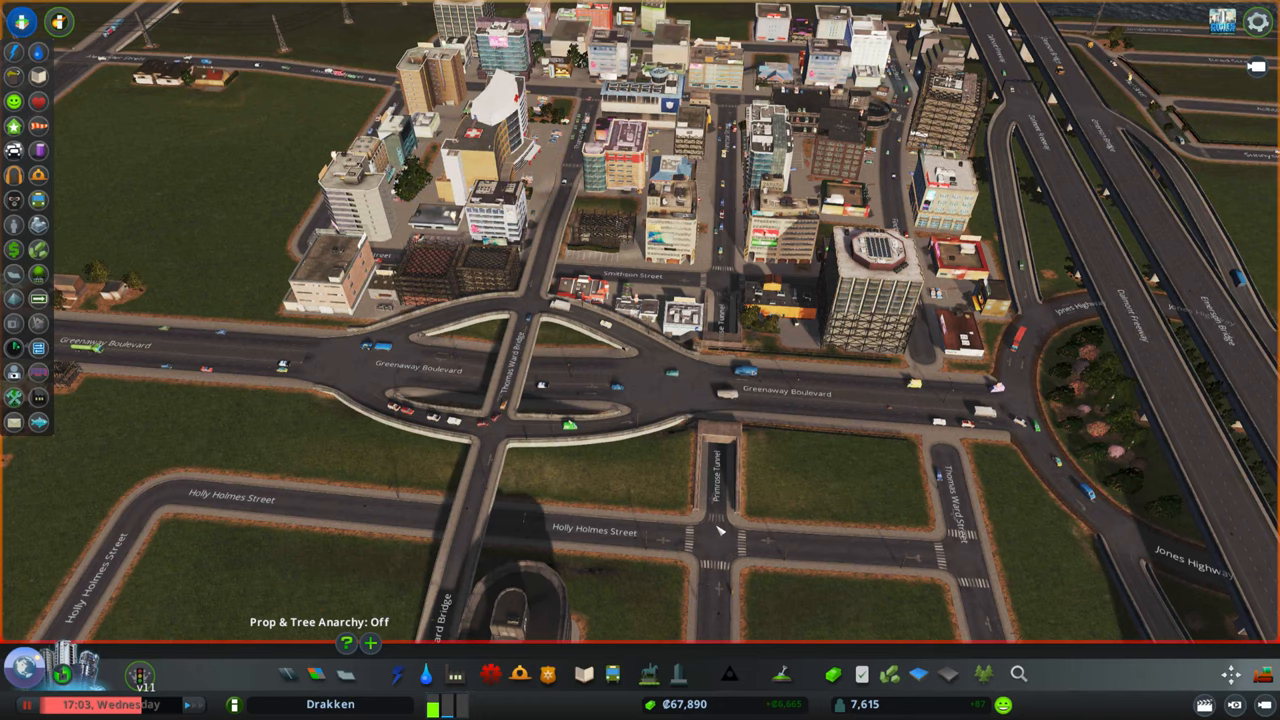
{"action": "mouse_move", "coordinate": [765, 522]}
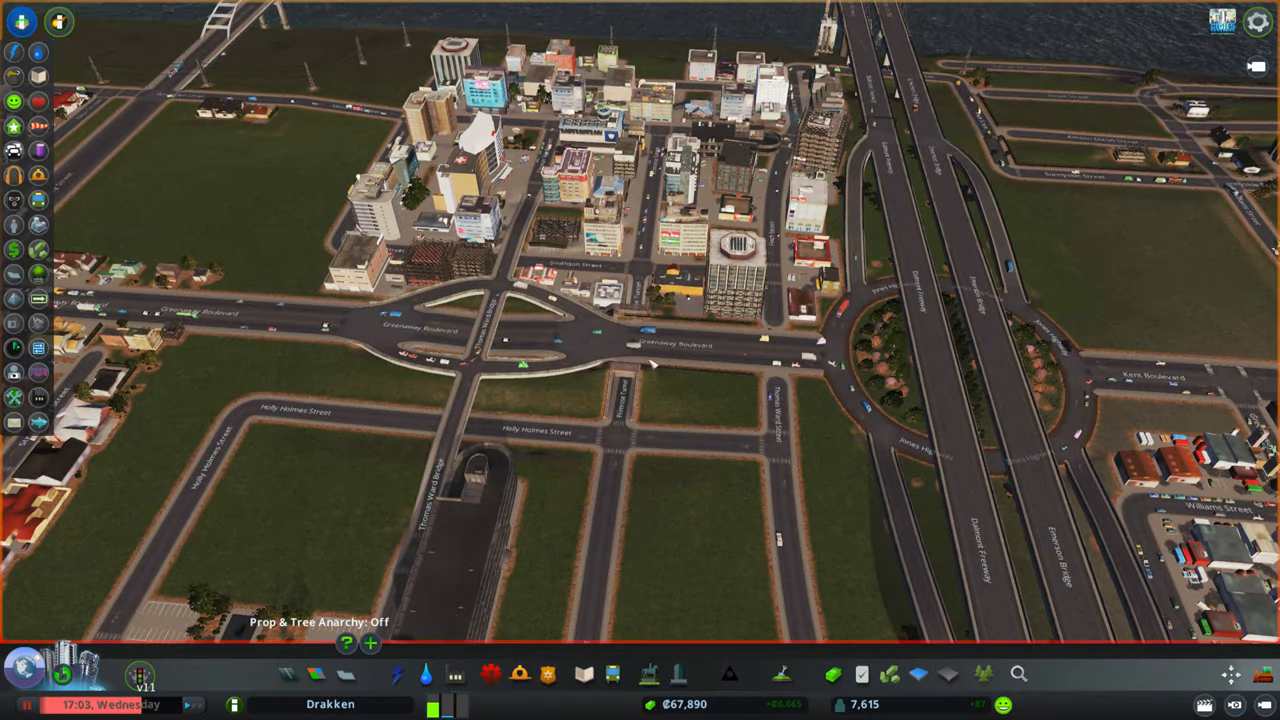
{"action": "scroll", "scroll_direction": "up", "scroll_amount": 3}
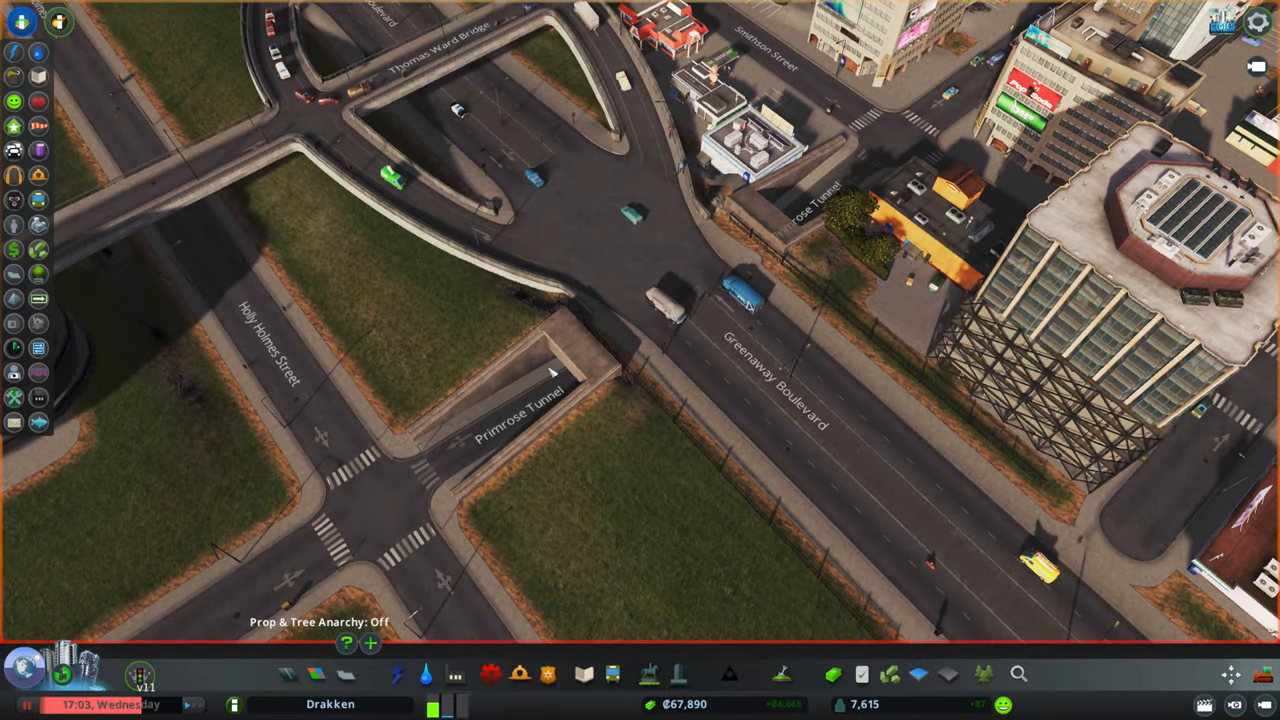
{"action": "mouse_move", "coordinate": [470, 435]}
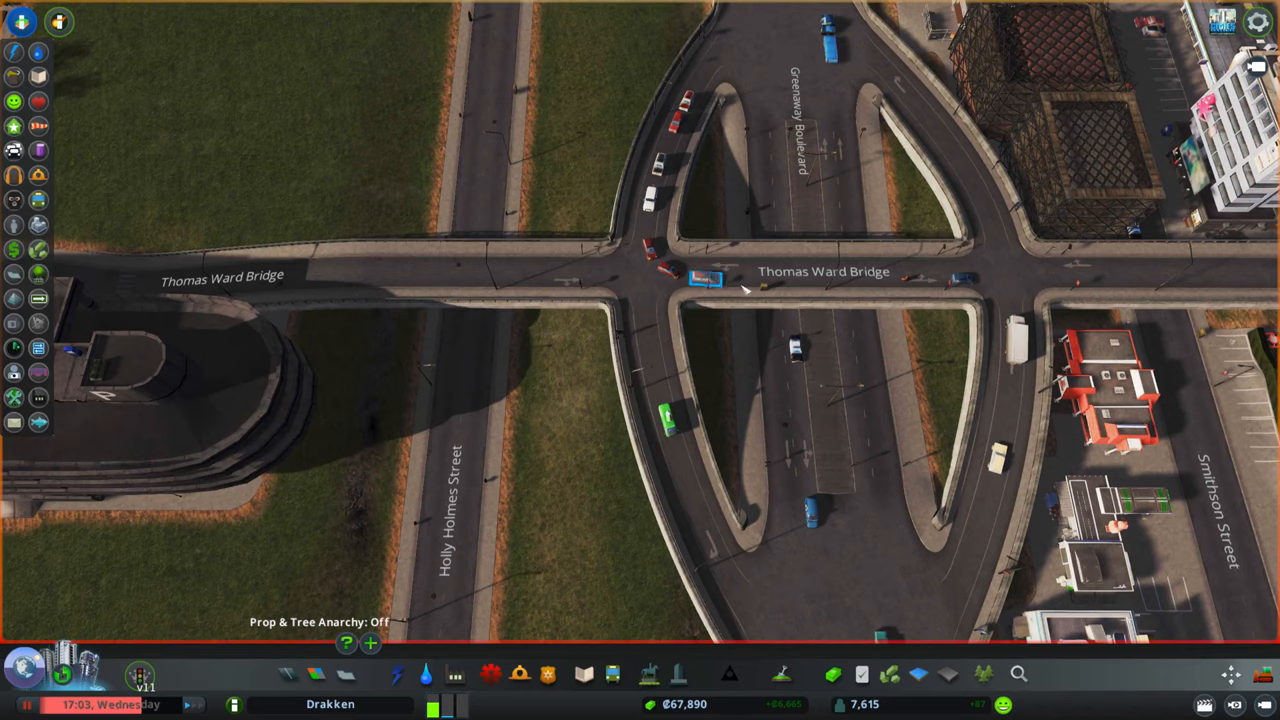
{"action": "scroll", "scroll_direction": "down", "scroll_amount": 3}
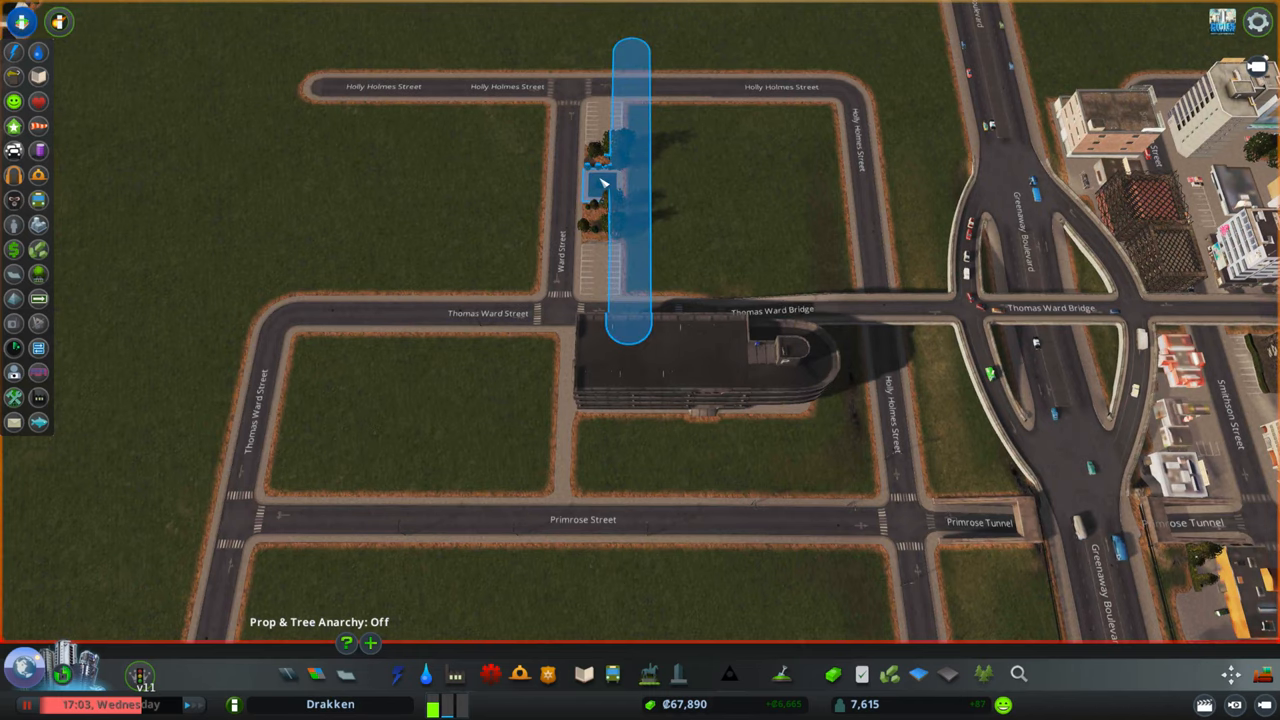
{"action": "scroll", "scroll_direction": "down", "scroll_amount": 3}
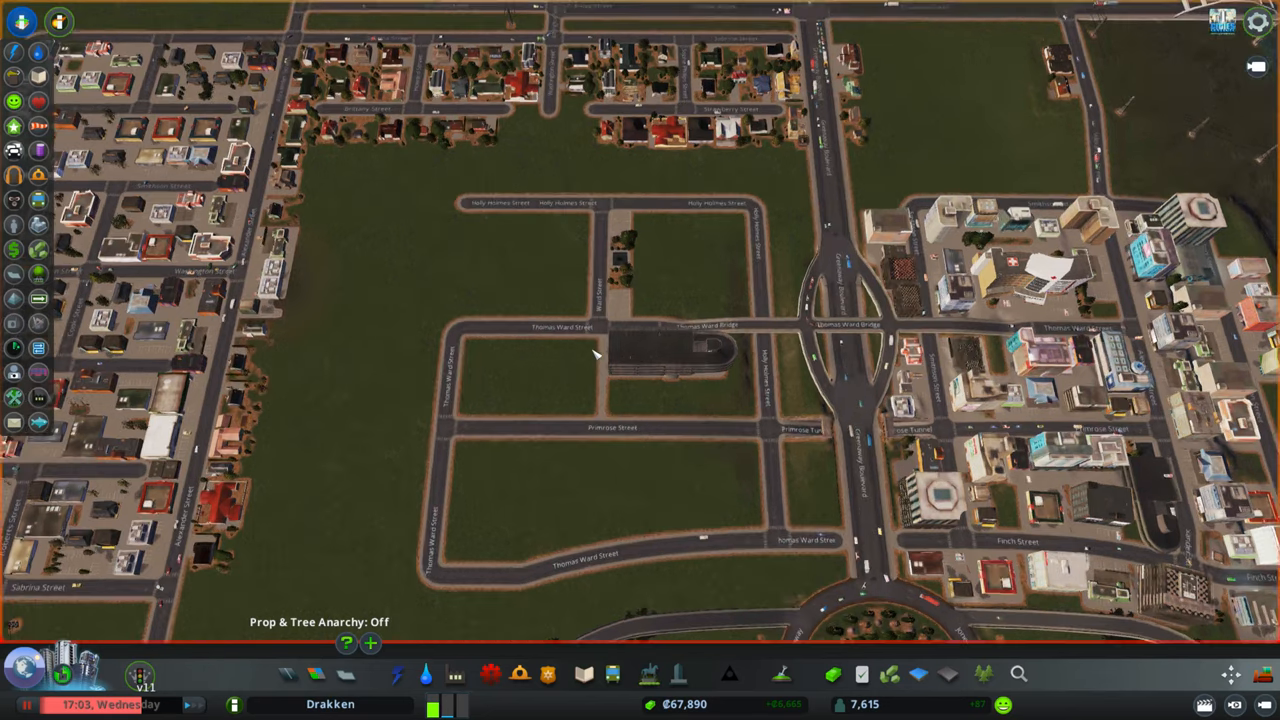
{"action": "scroll", "scroll_direction": "up", "scroll_amount": 3}
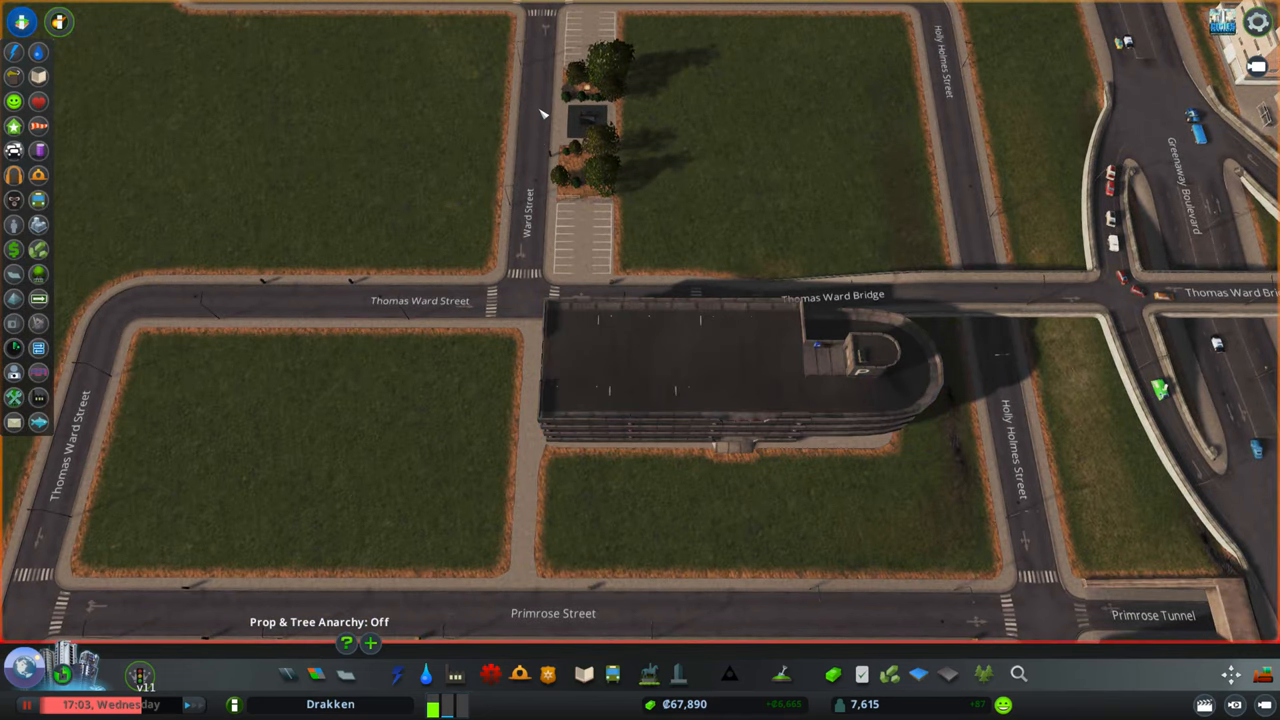
{"action": "mouse_move", "coordinate": [557, 250]}
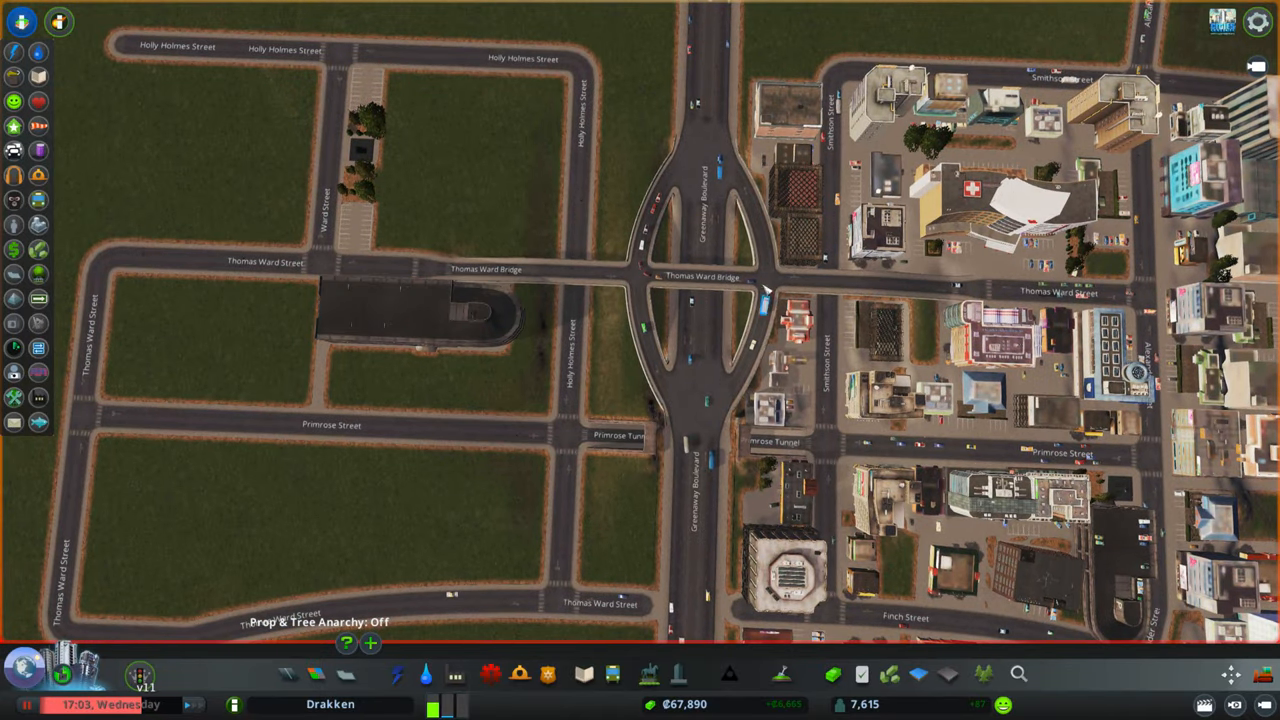
{"action": "mouse_move", "coordinate": [675, 405]}
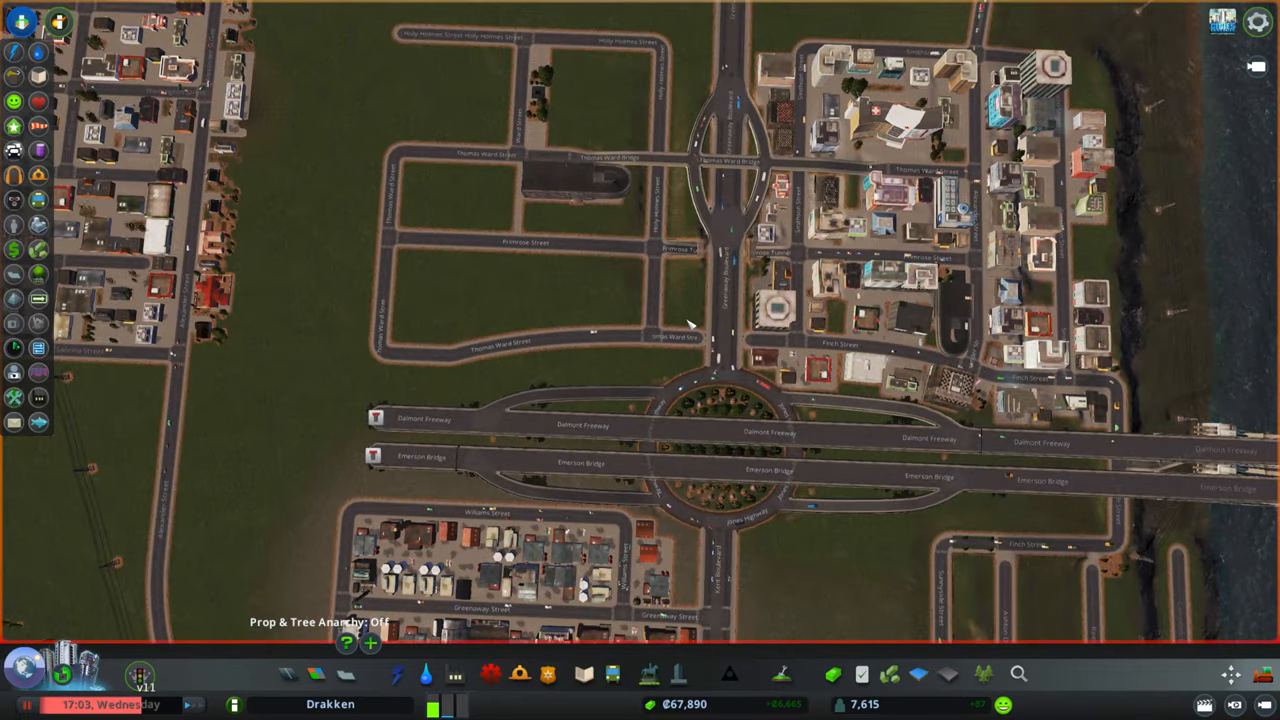
{"action": "mouse_move", "coordinate": [668, 260]}
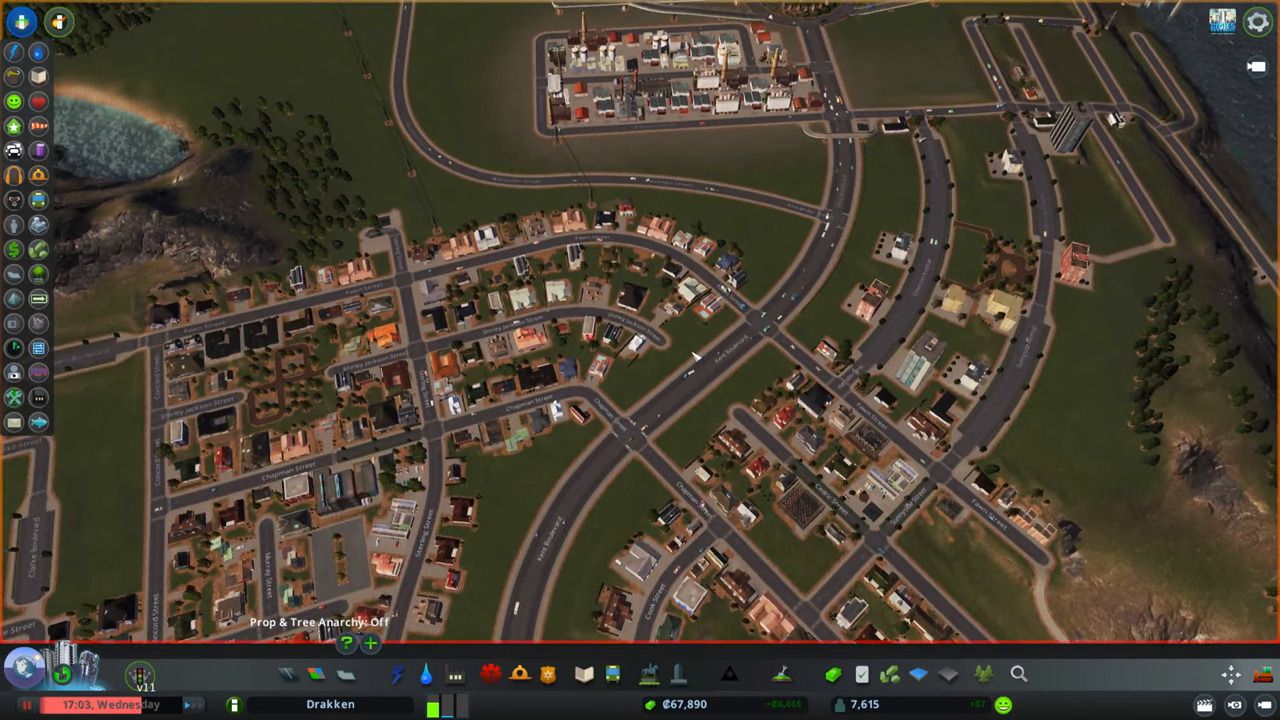
{"action": "scroll", "scroll_direction": "down", "scroll_amount": 3}
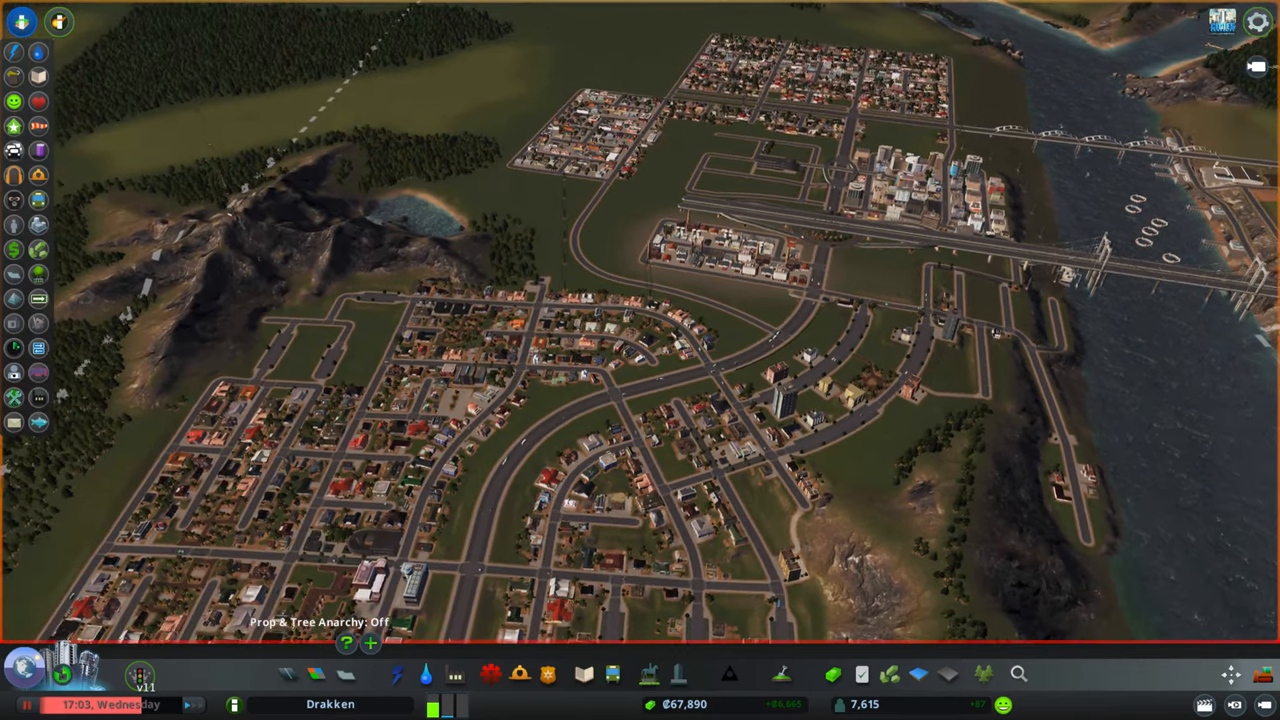